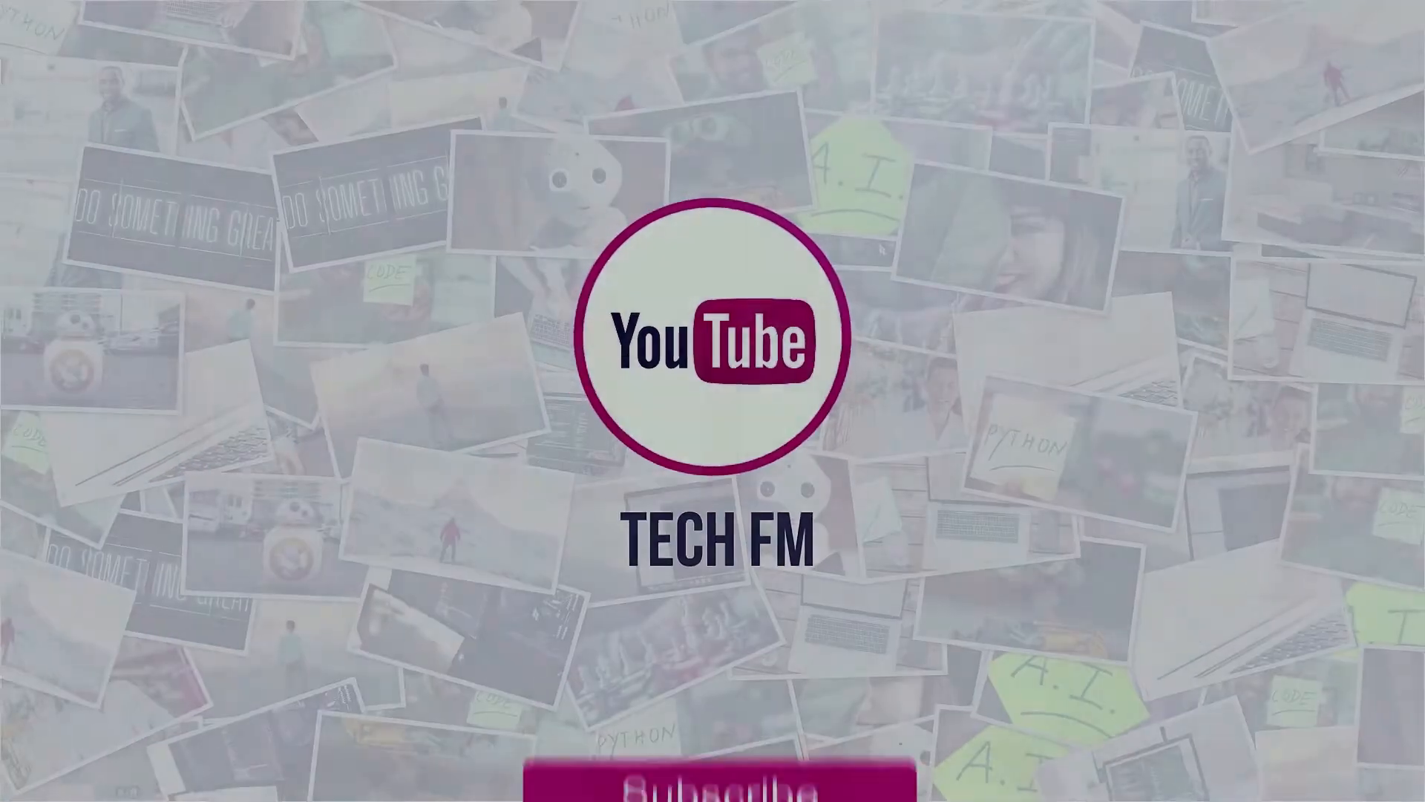
Place the cursor in the notebook's empty first code cell.
{"action": "left_click", "coordinate": [699, 777]}
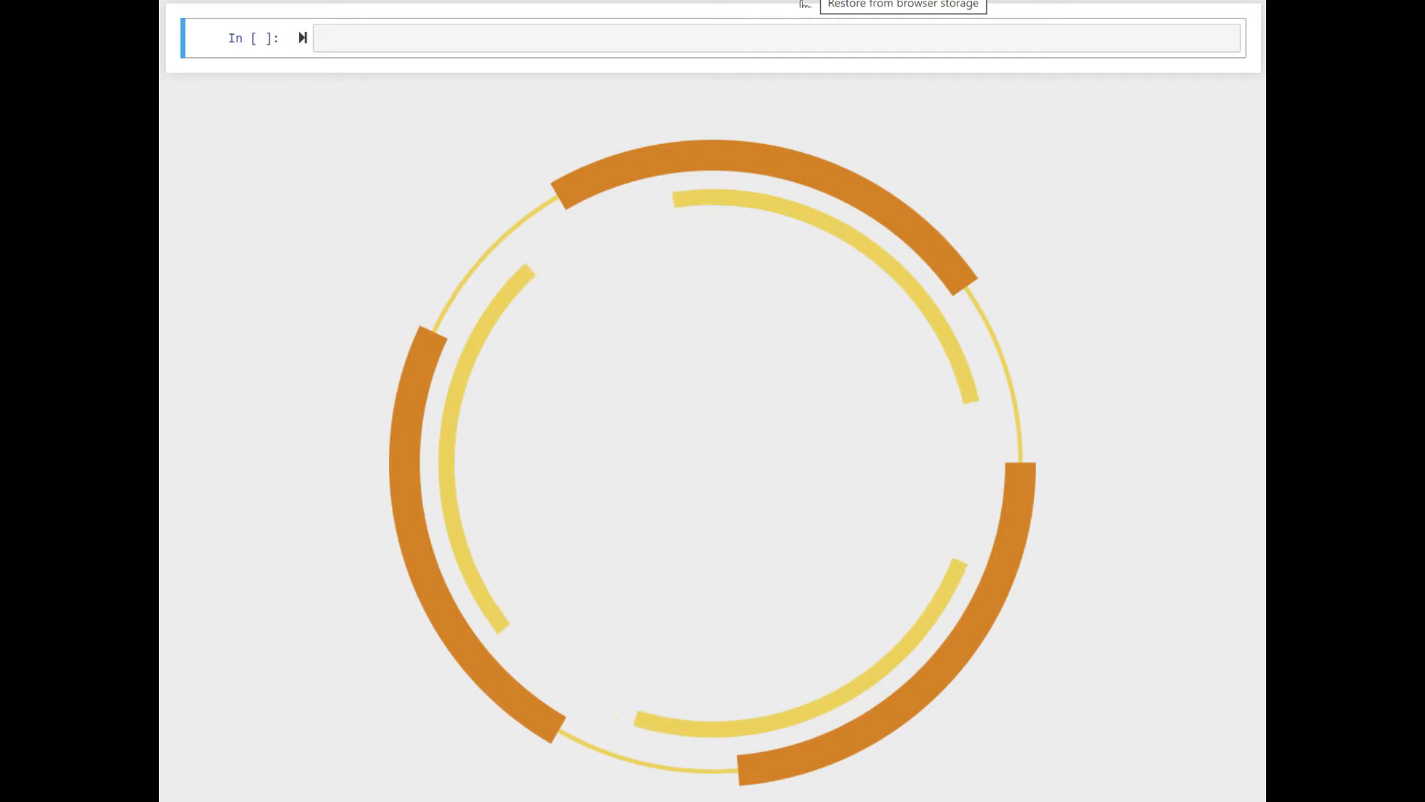
Write def natural() with i = 1, while True: yield i, i = i + 1.
{"action": "type", "text": "def"}
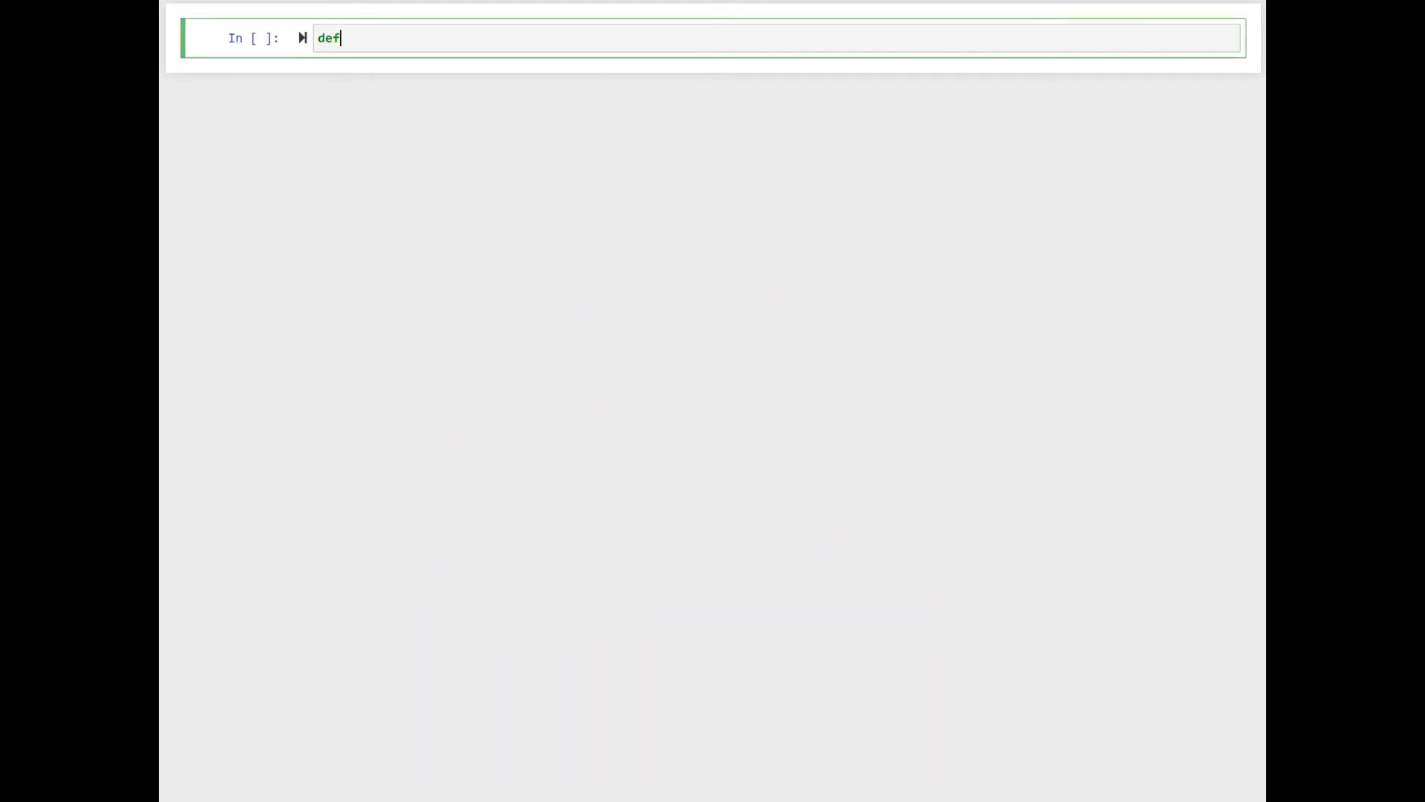
{"action": "type", "text": "natural():"}
{"action": "type", "text": "i"}
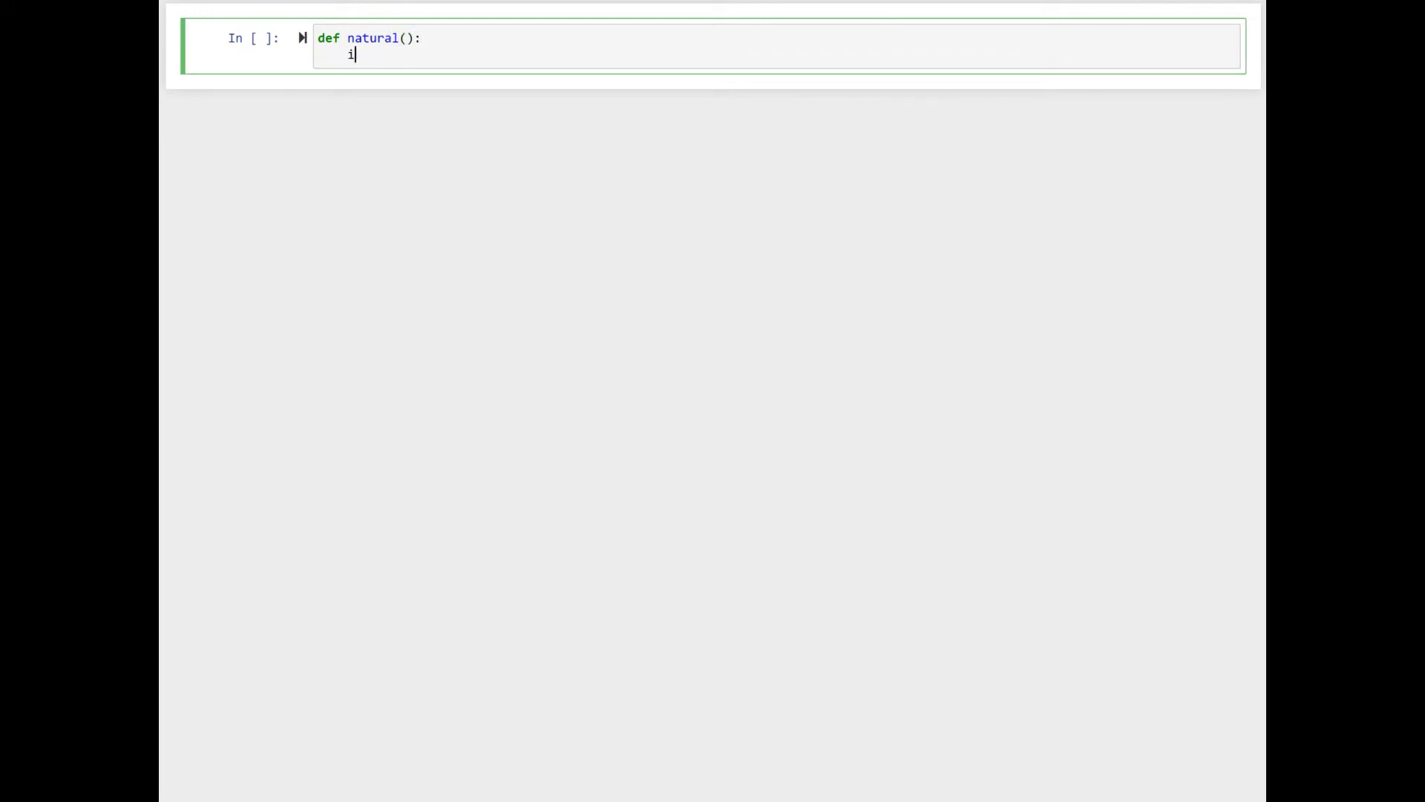
{"action": "type", "text": "= 1"}
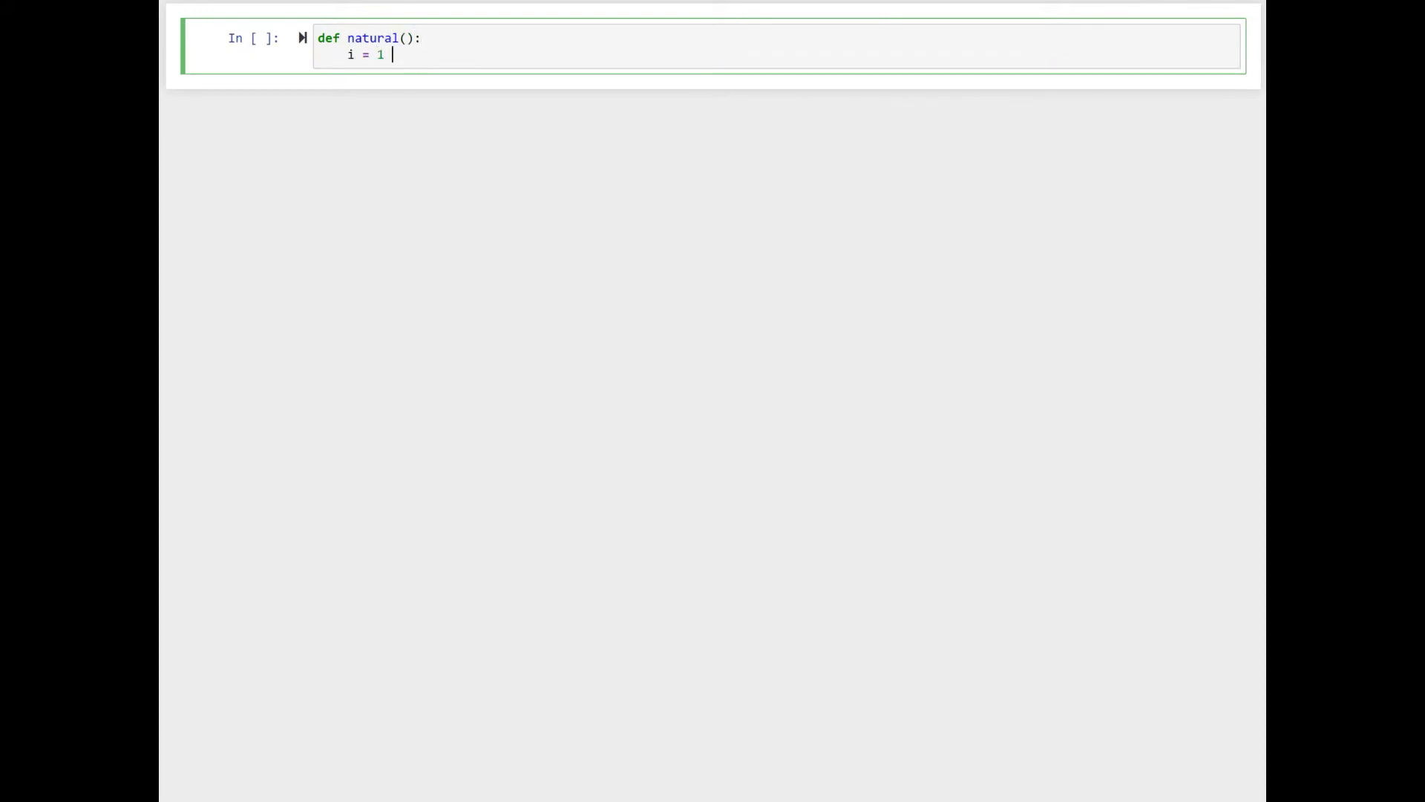
{"action": "type", "text": "while"}
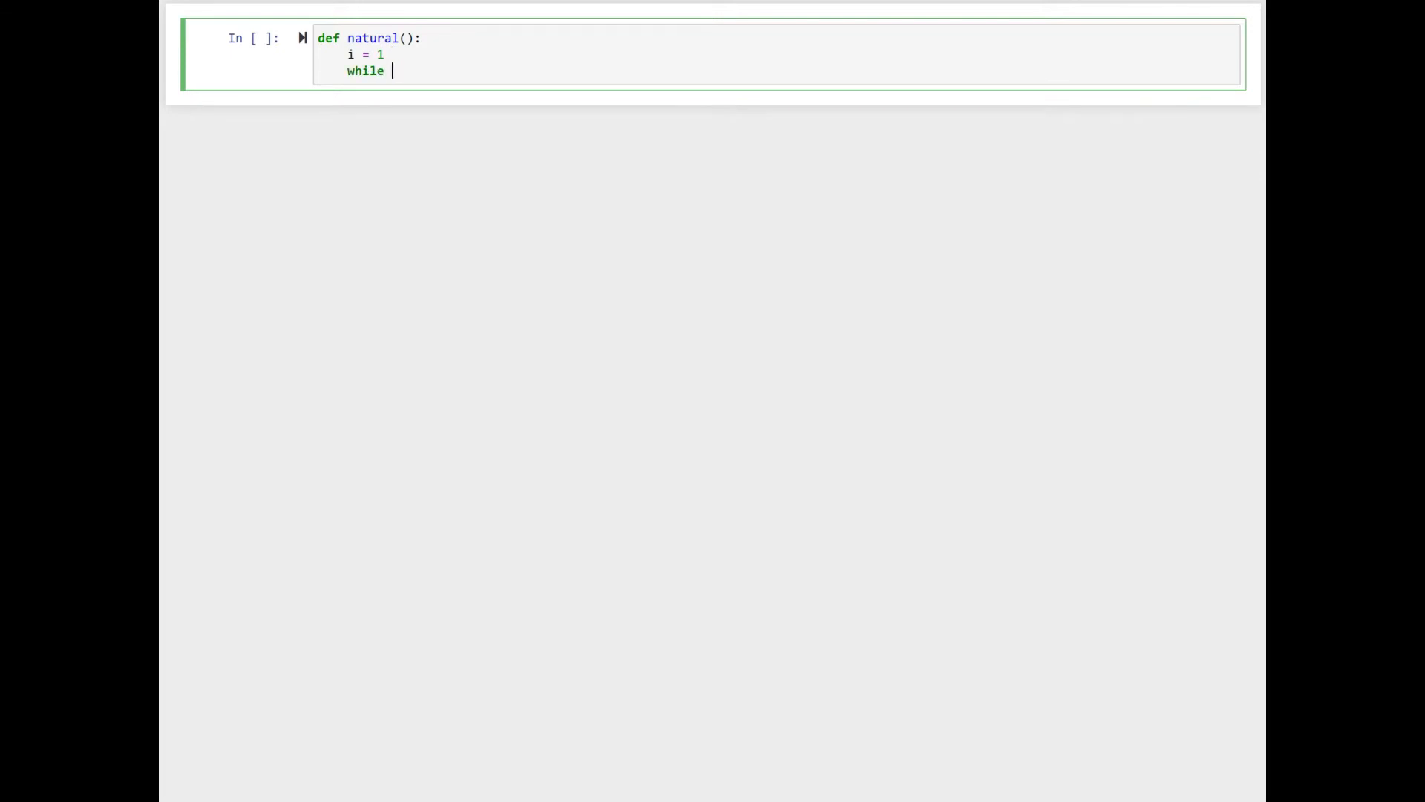
{"action": "type", "text": "True:"}
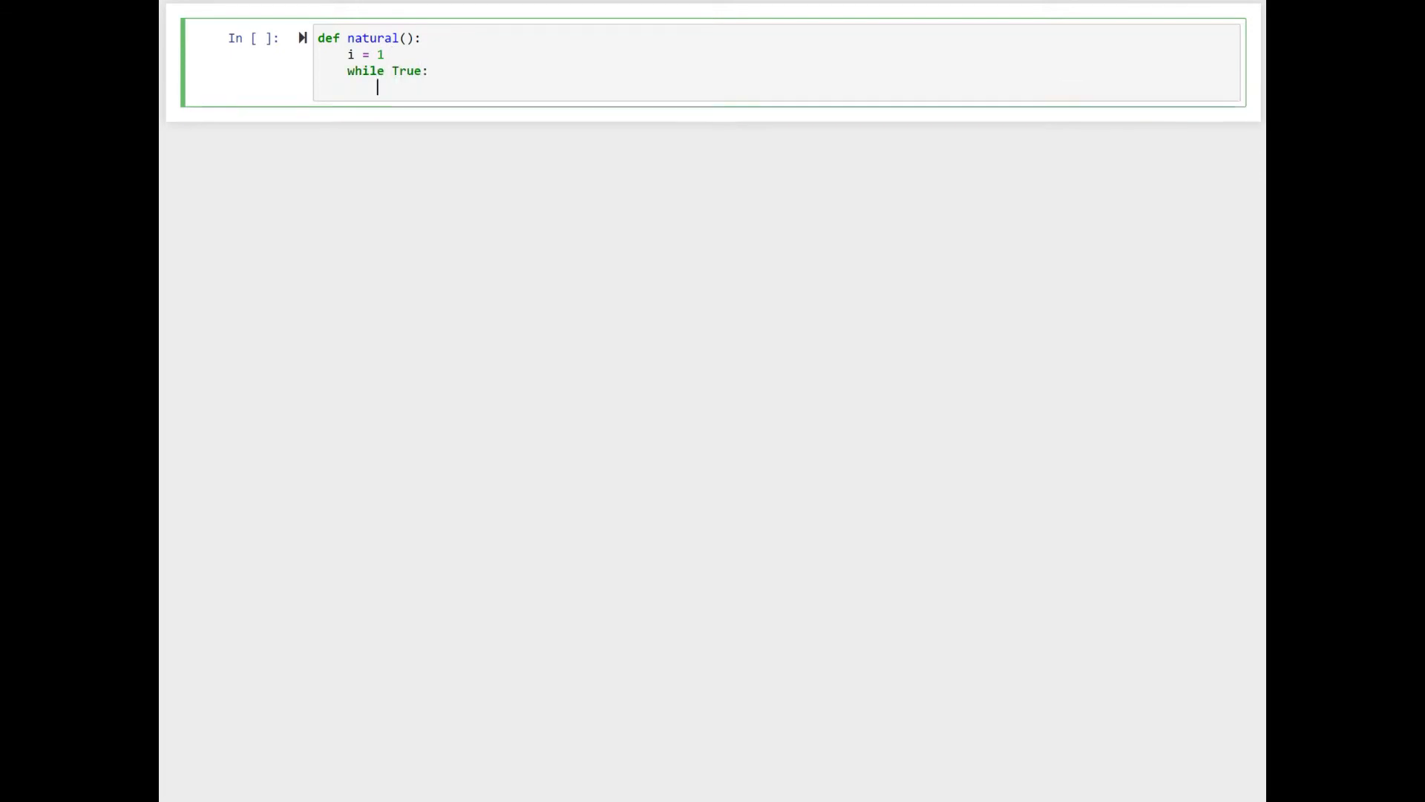
{"action": "type", "text": "yie"}
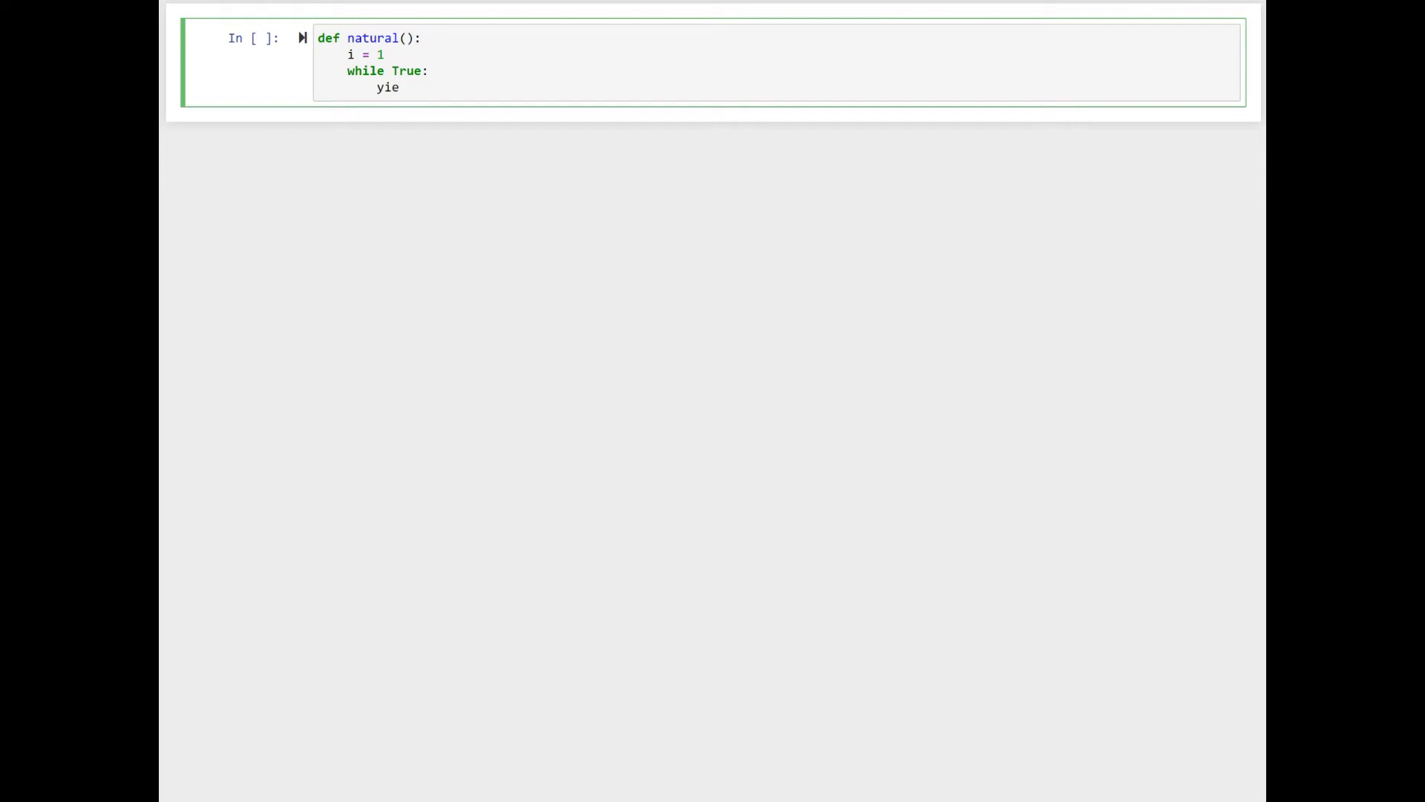
{"action": "type", "text": "ld i"}
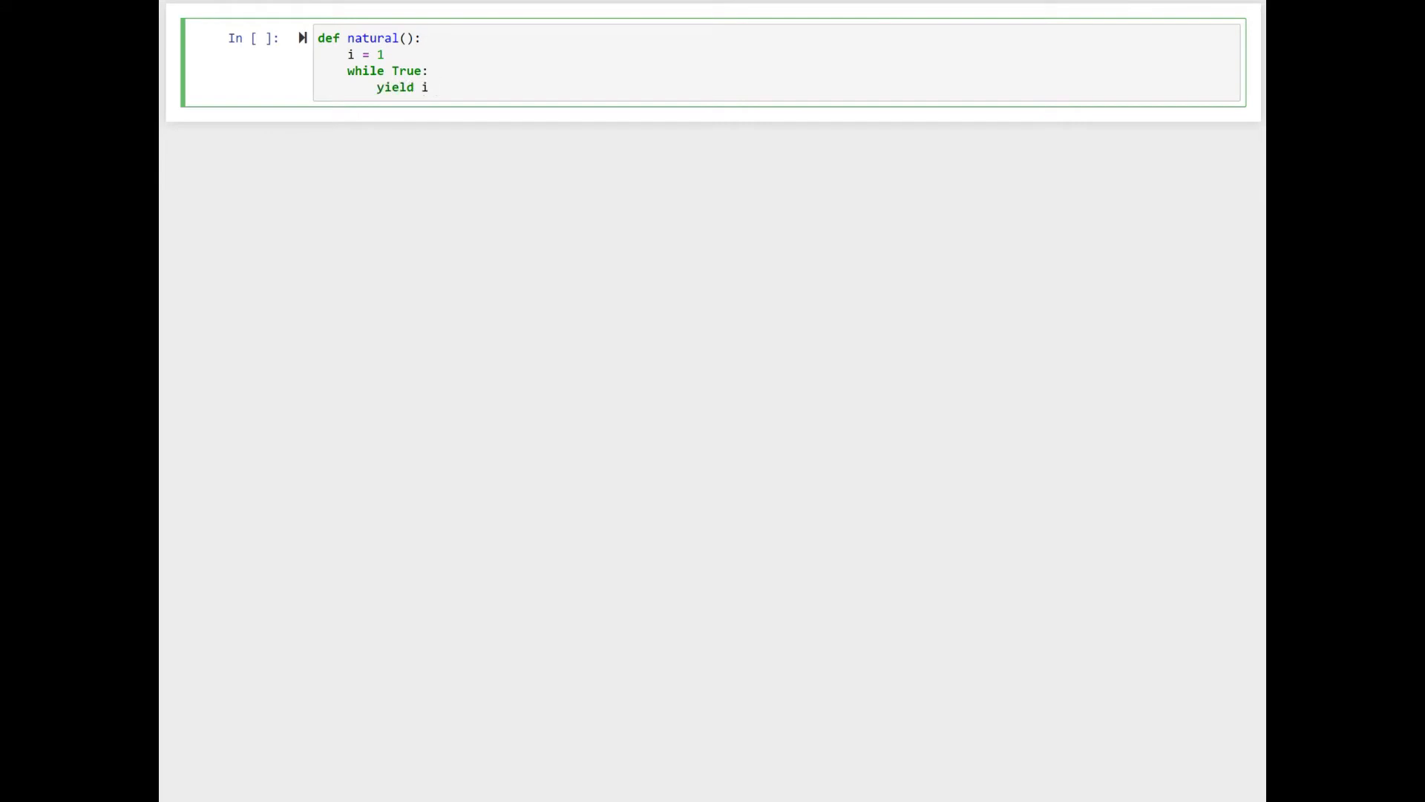
{"action": "type", "text": "i = i"}
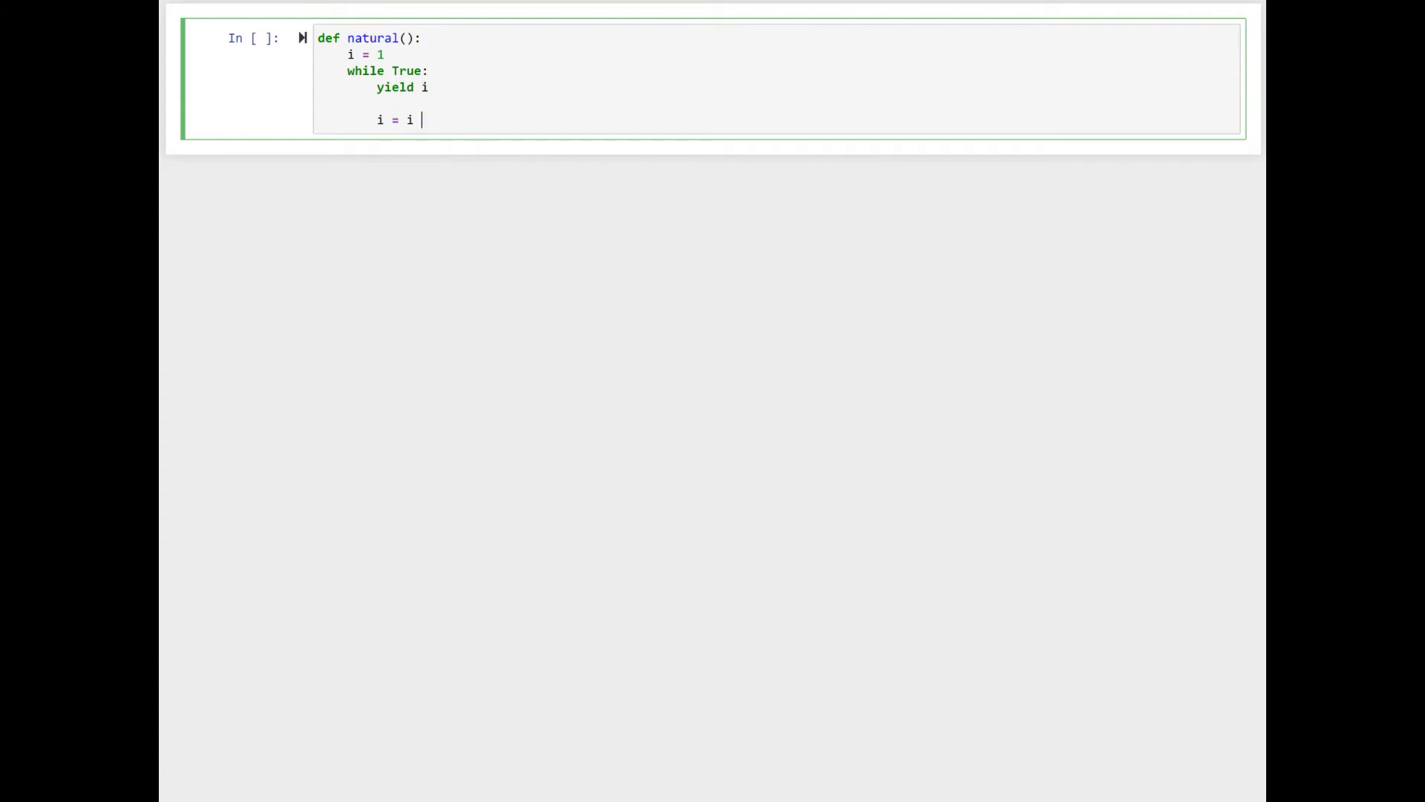
{"action": "type", "text": "+ 1"}
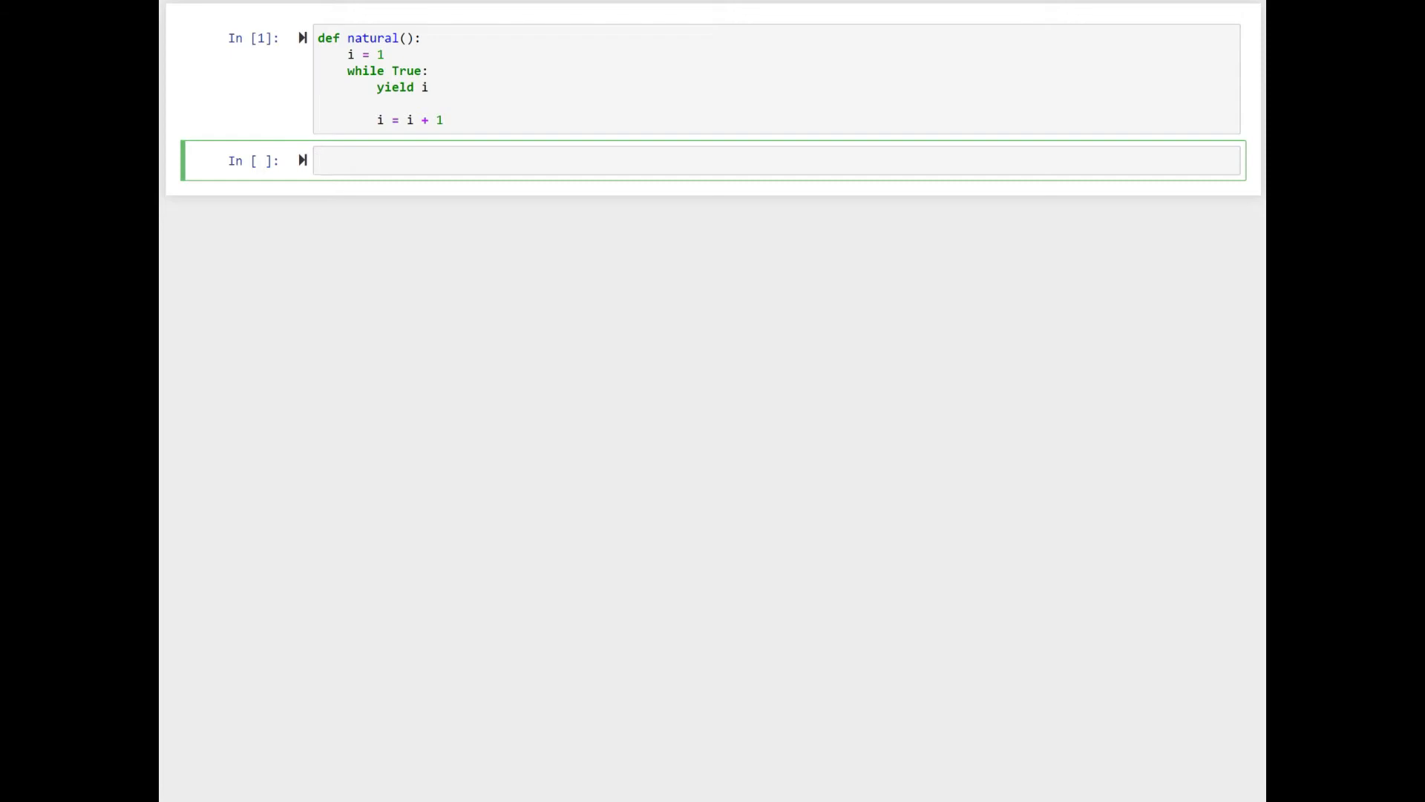
Write n_gen = natural() and print(n_gen) in the second cell.
{"action": "type", "text": "n_g"}
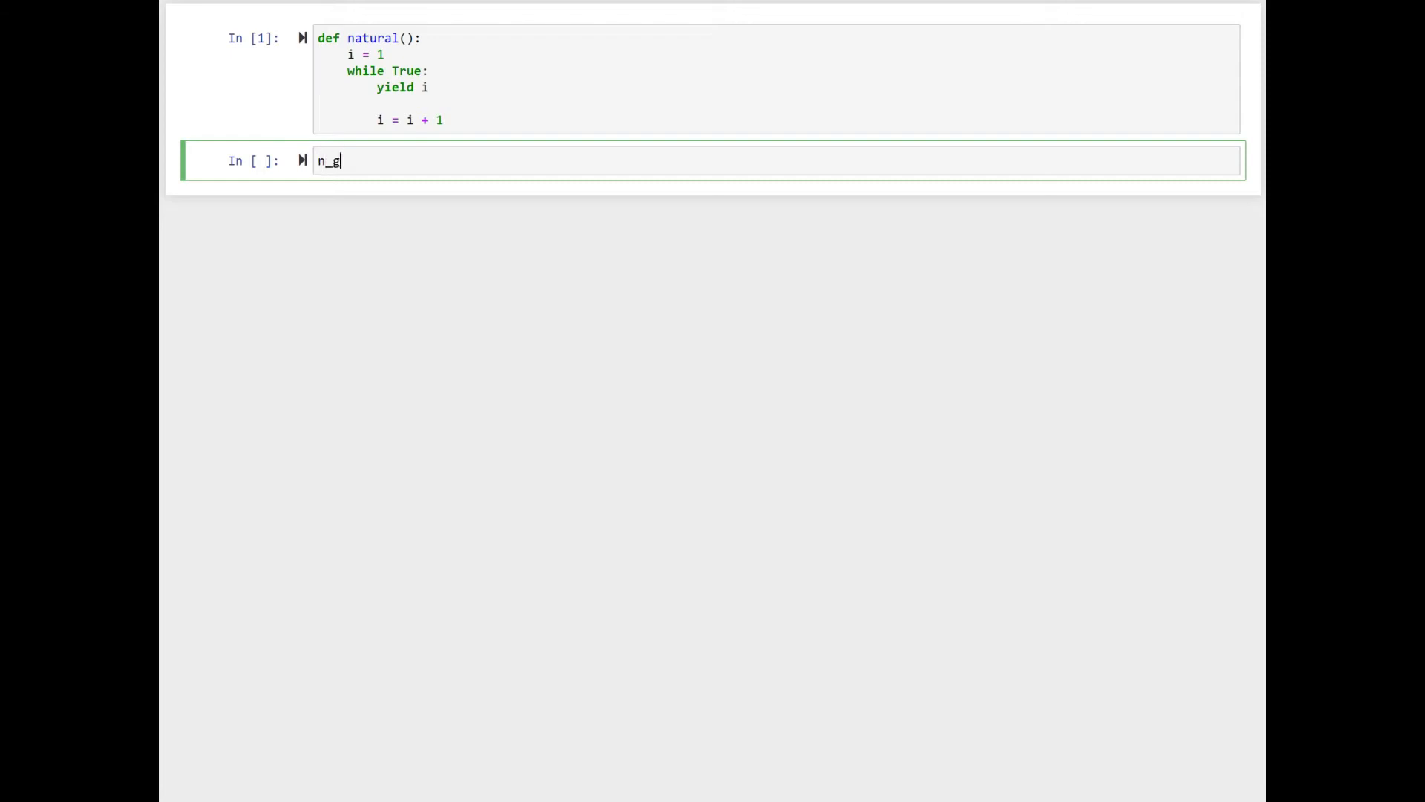
{"action": "type", "text": "en"}
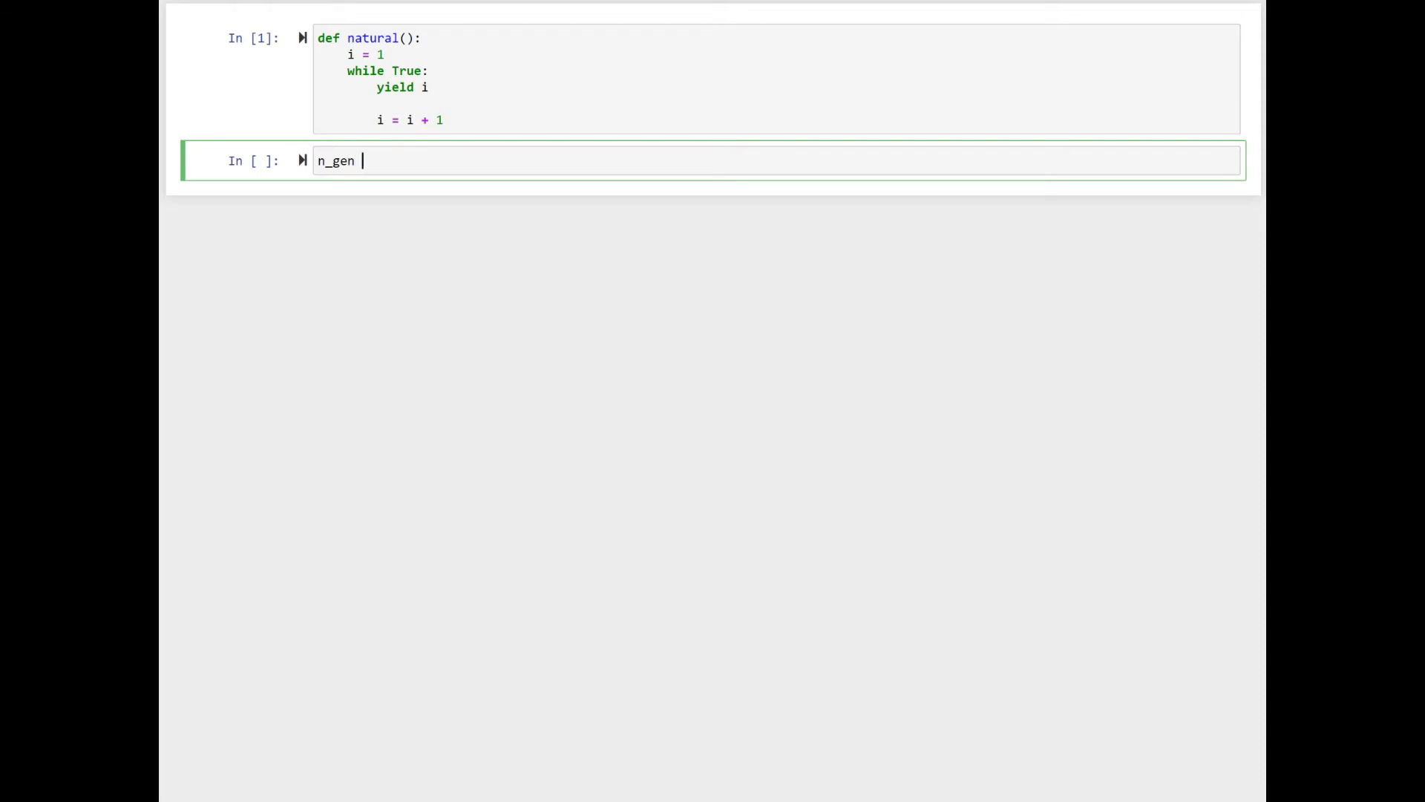
{"action": "type", "text": "= natur"}
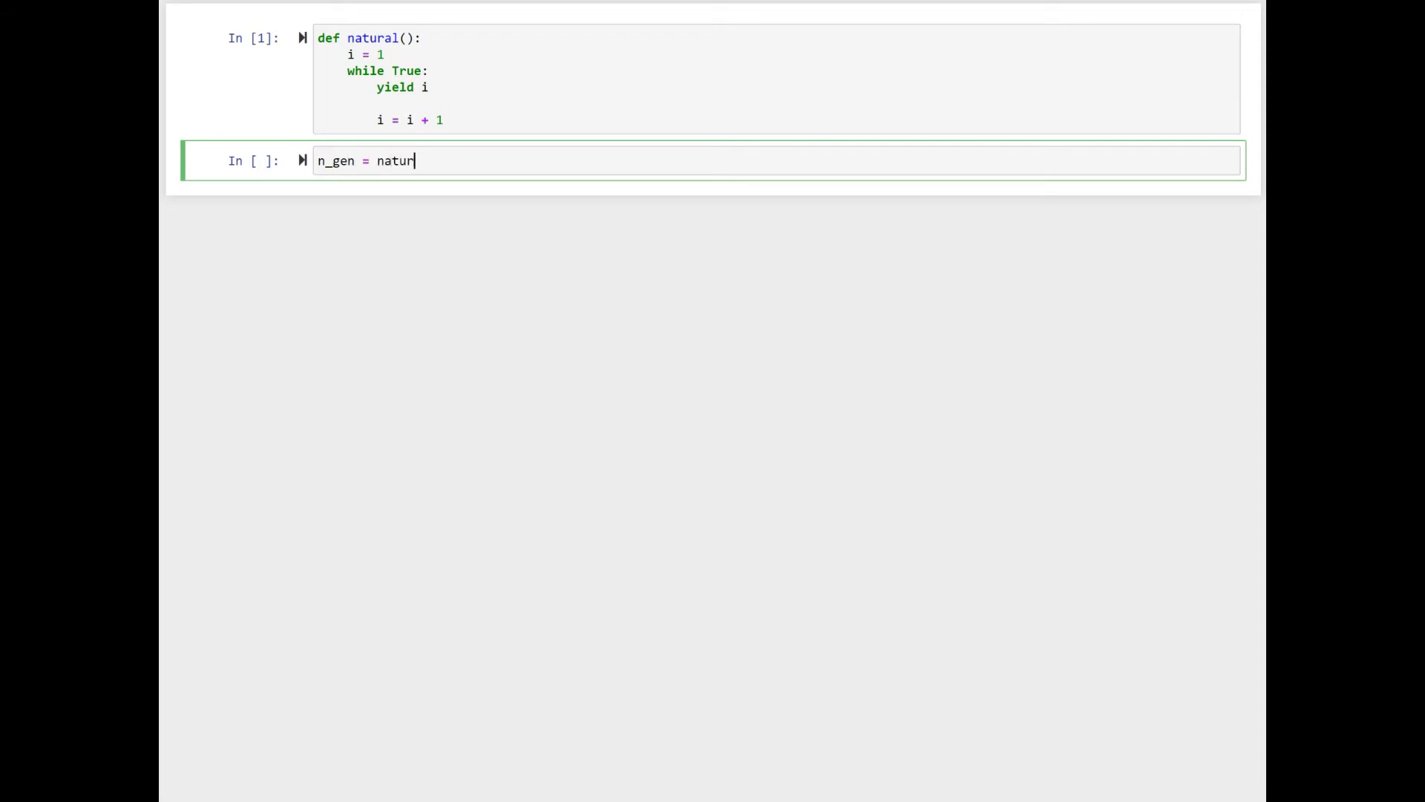
{"action": "type", "text": "al()"}
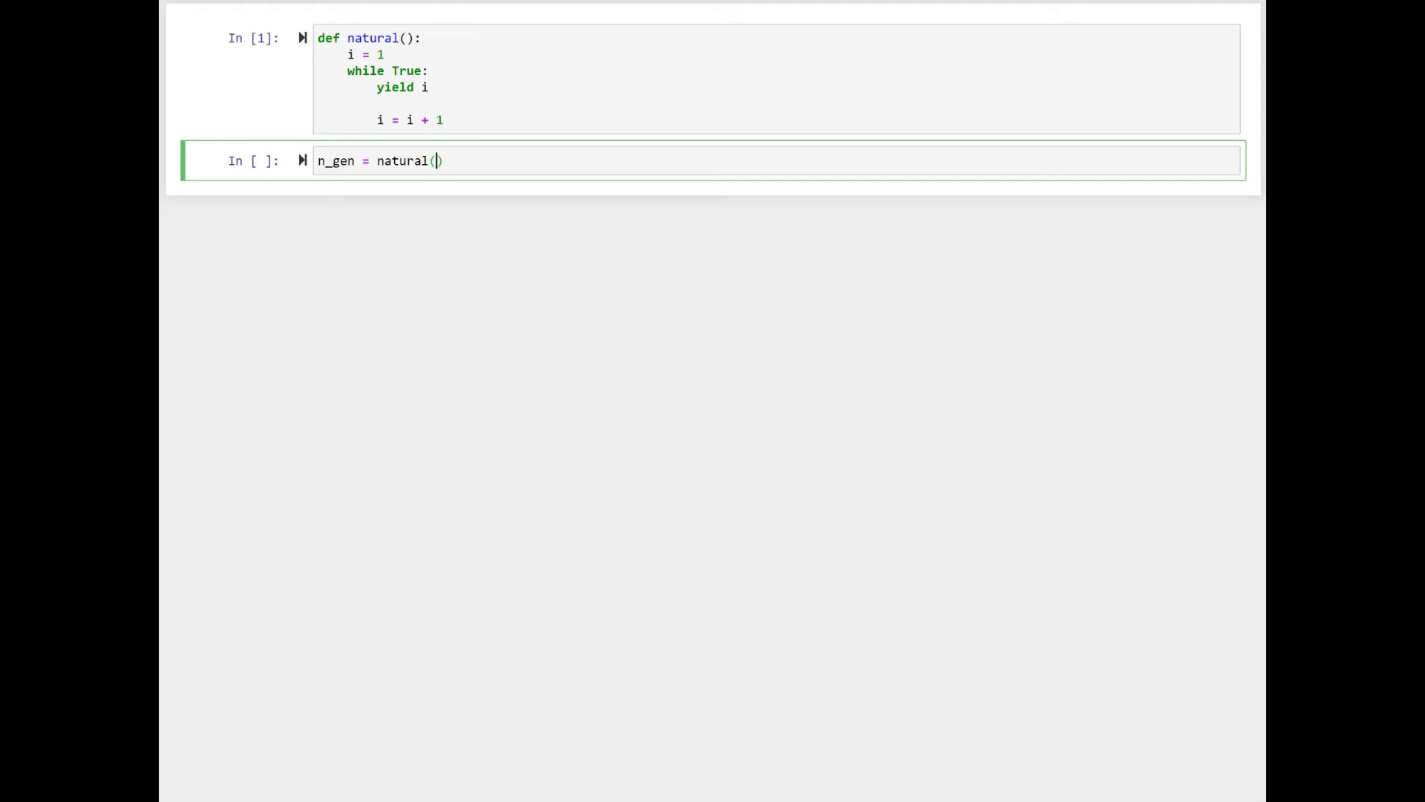
{"action": "type", "text": "print"}
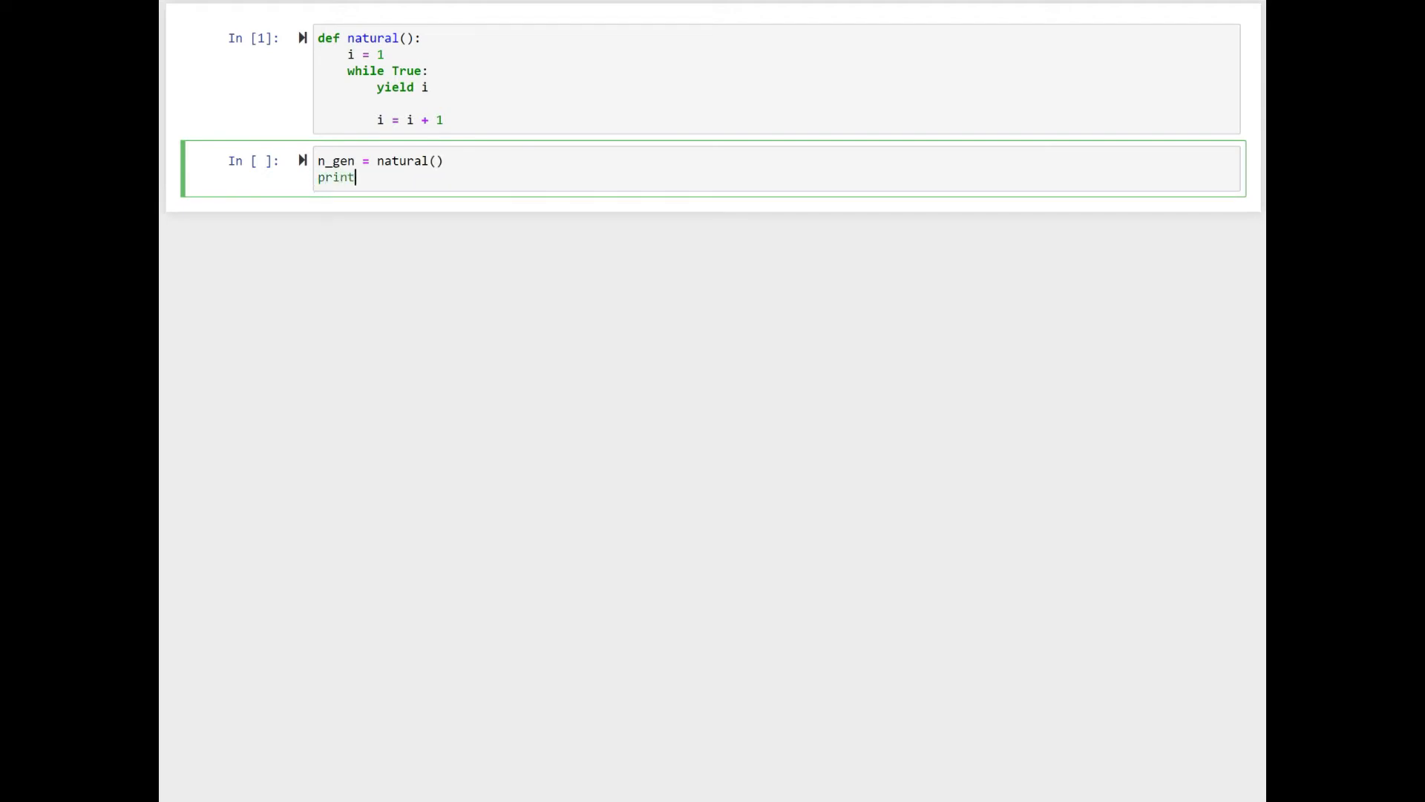
{"action": "type", "text": "(n_"}
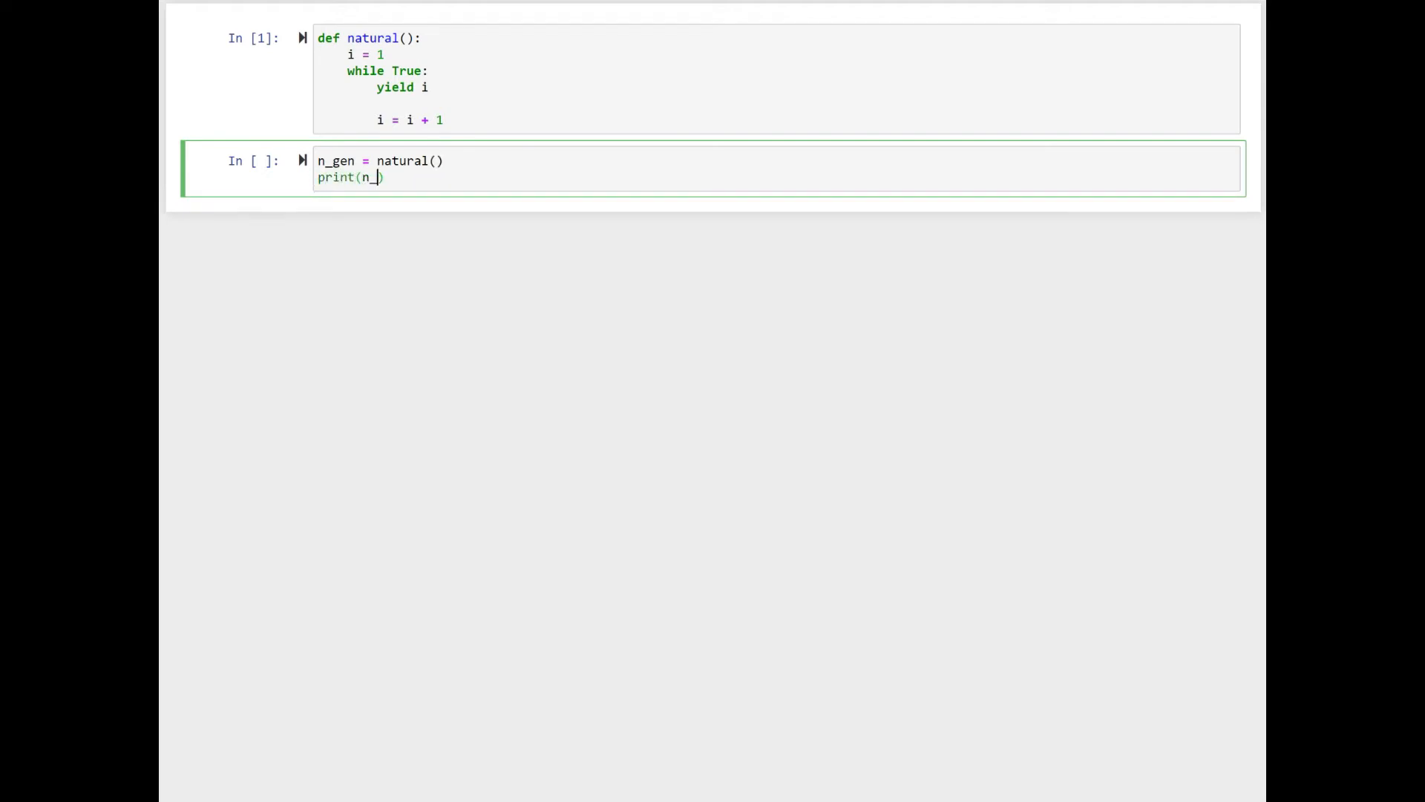
{"action": "type", "text": "gen"}
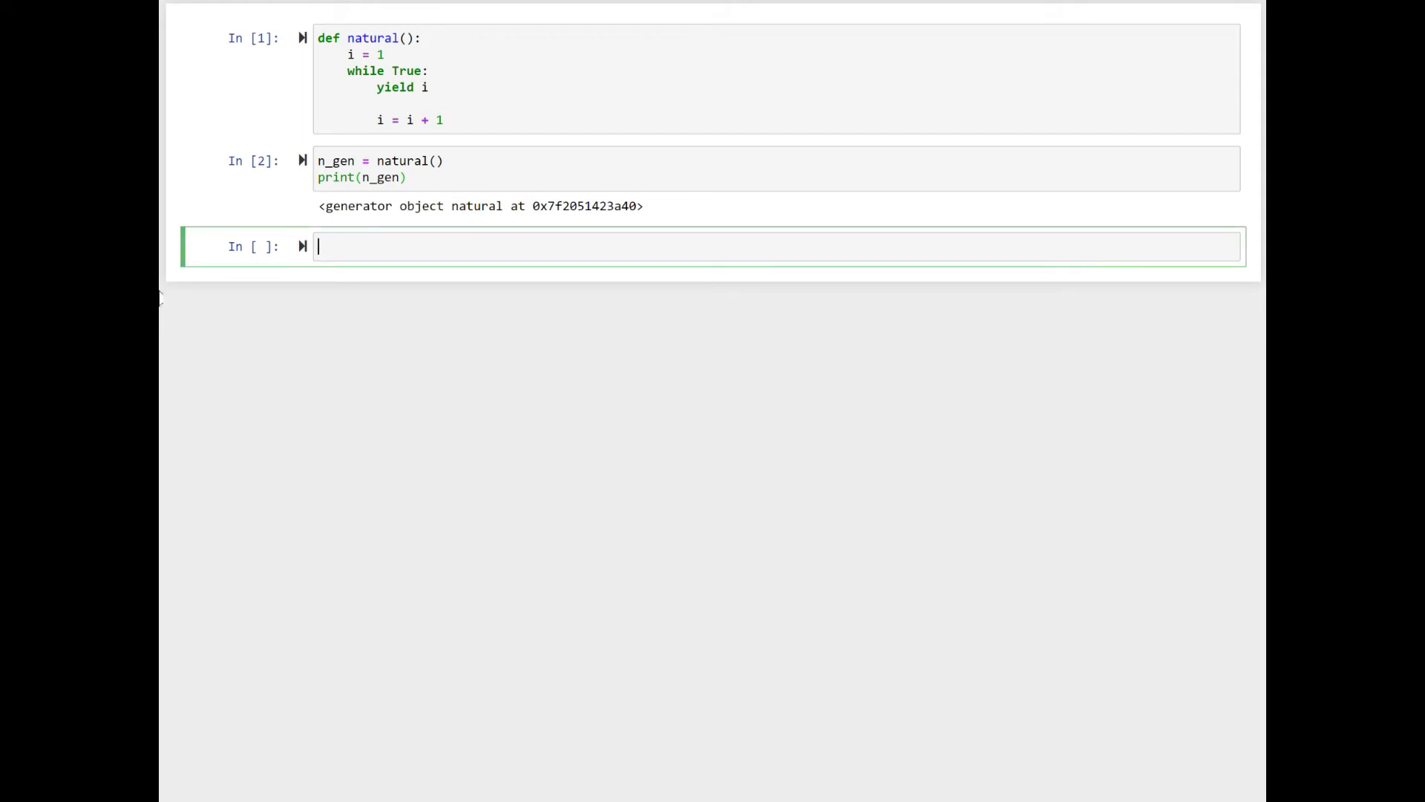
Write i = next(n_gen) and print('n is : {}'.format(i)), run it to get n is : 1.
{"action": "type", "text": "i = n"}
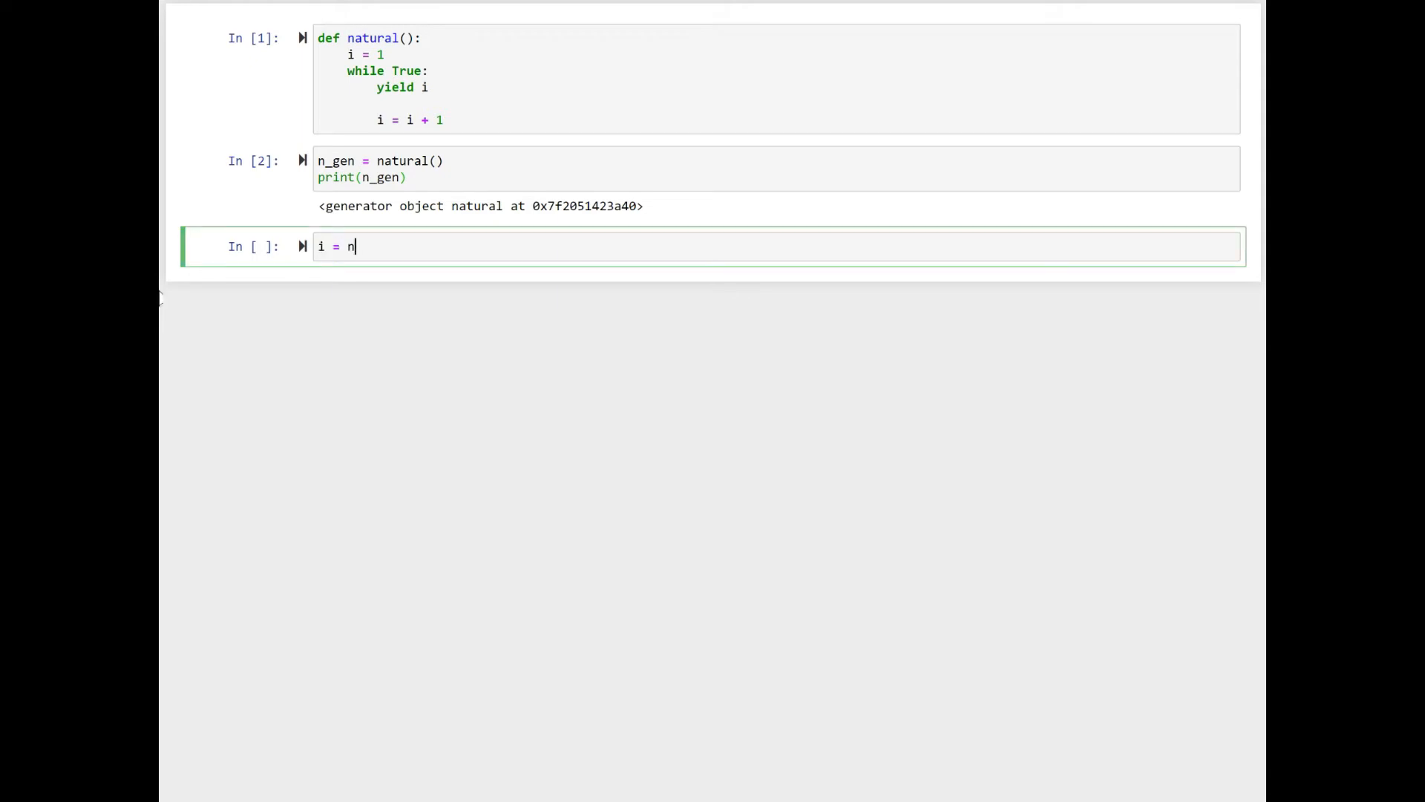
{"action": "type", "text": "ext()"}
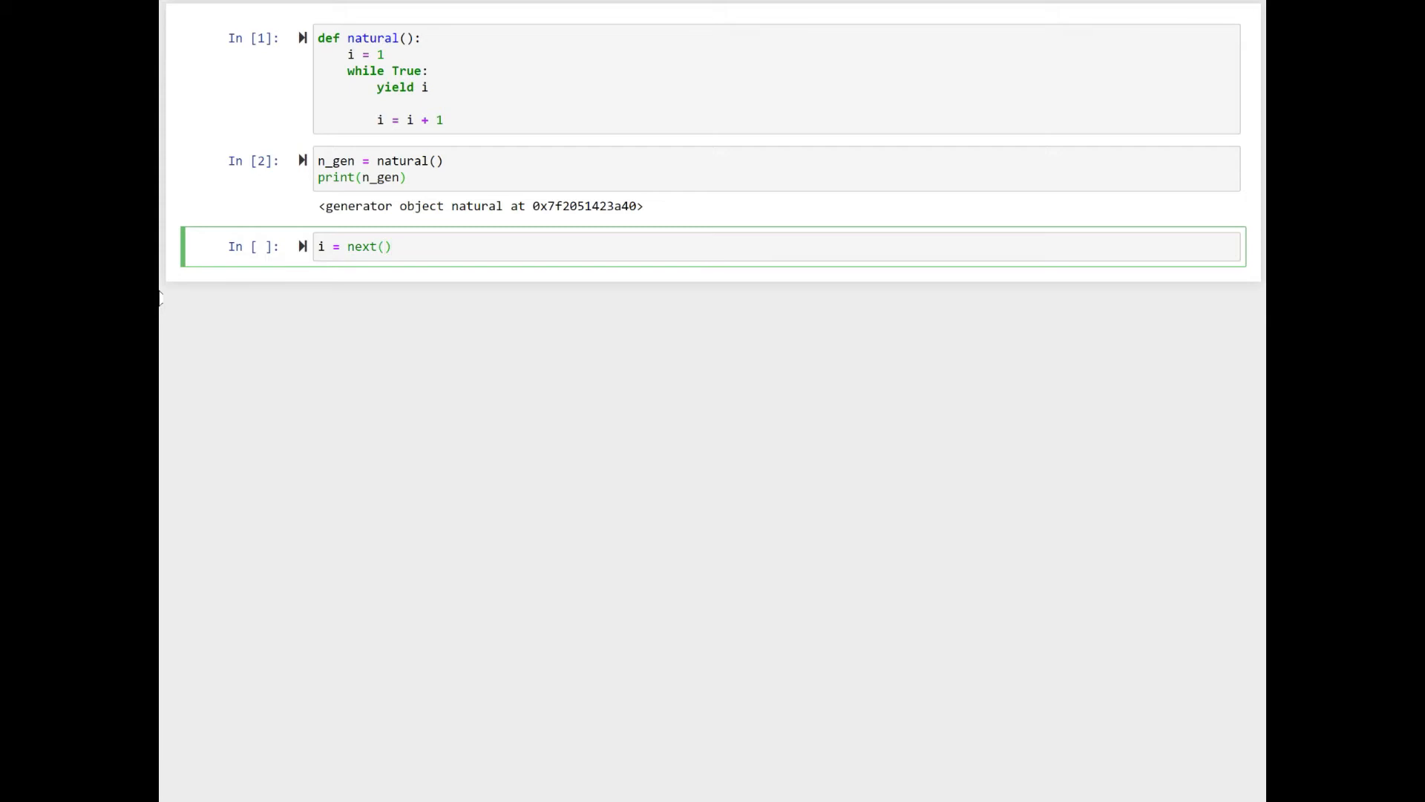
{"action": "type", "text": "n_"}
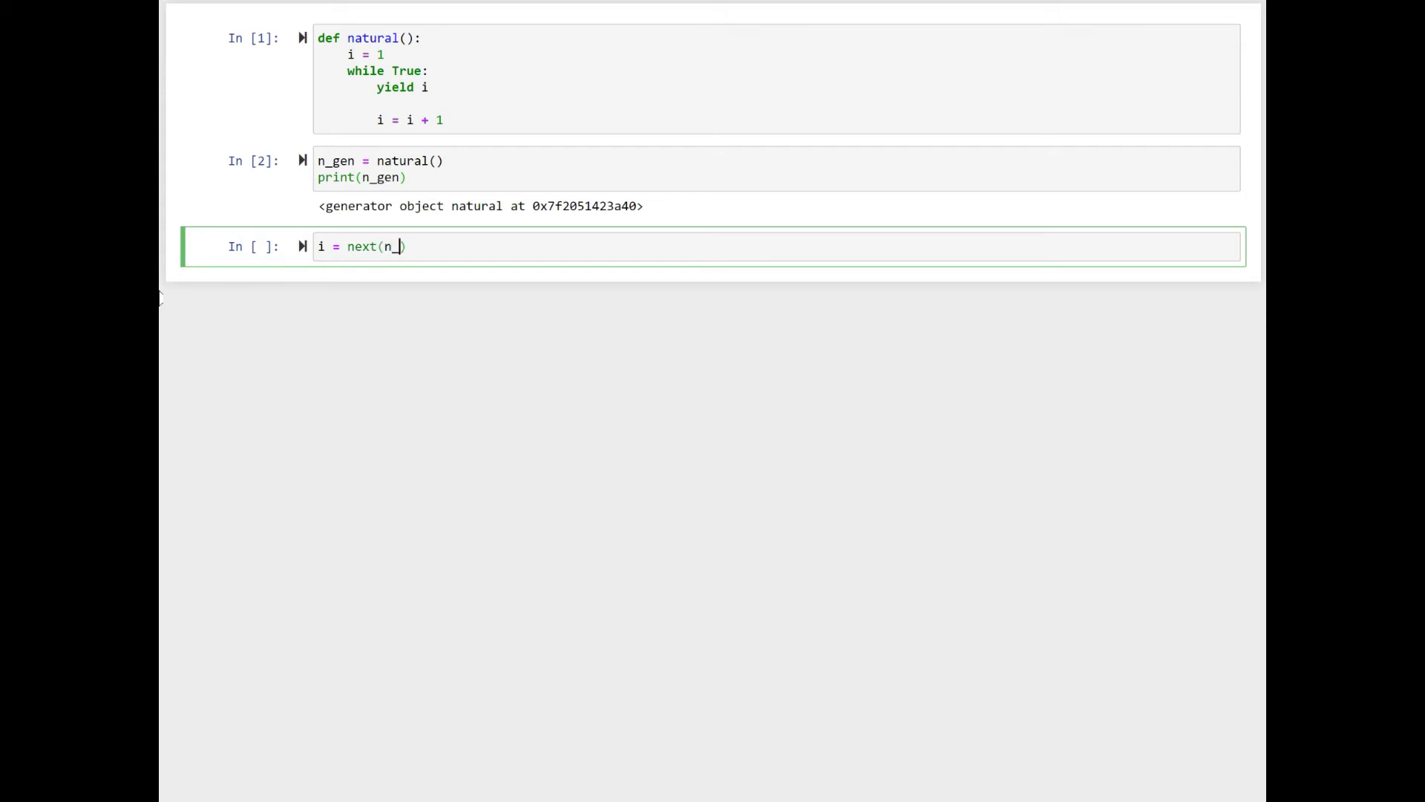
{"action": "type", "text": "gen)"}
{"action": "type", "text": "print('n "}
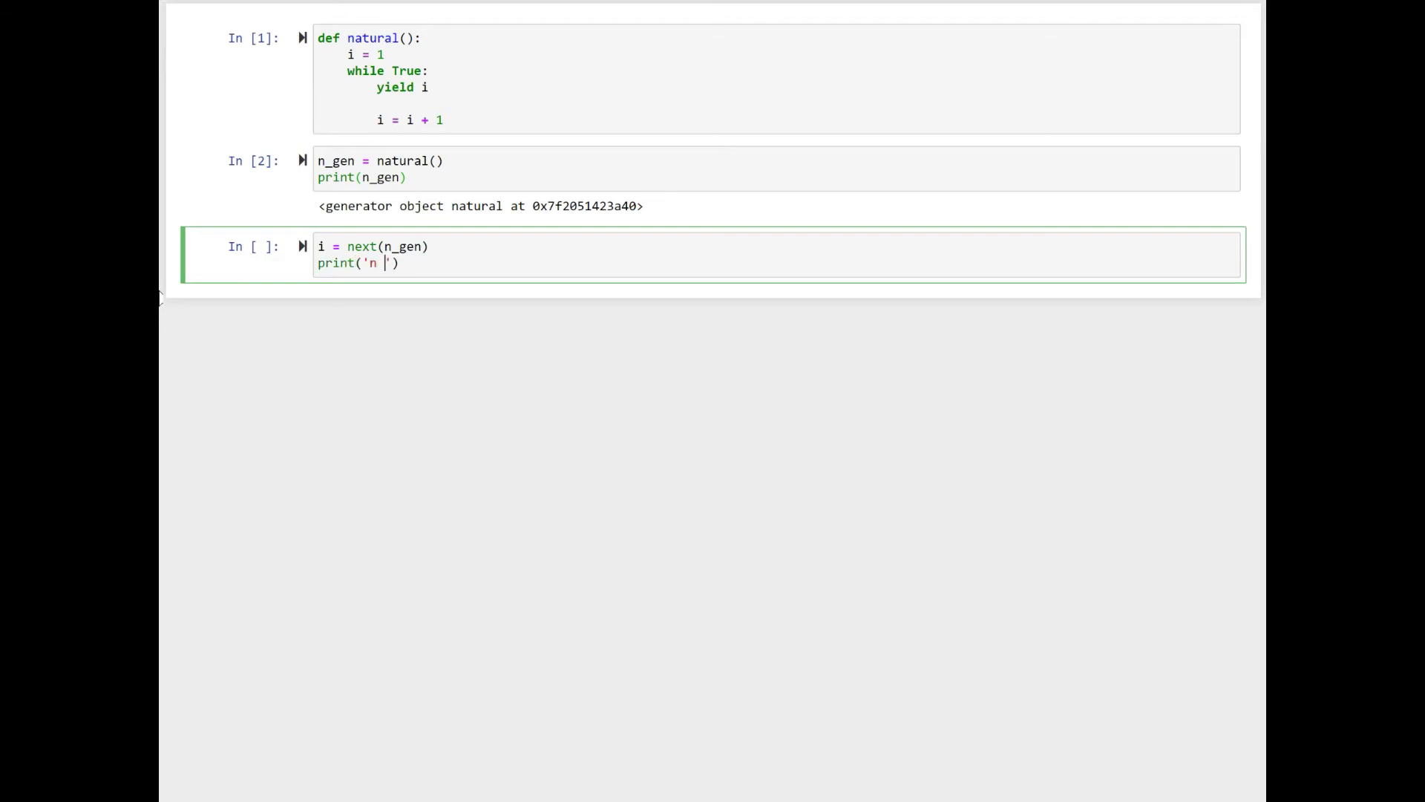
{"action": "type", "text": "is : {}"}
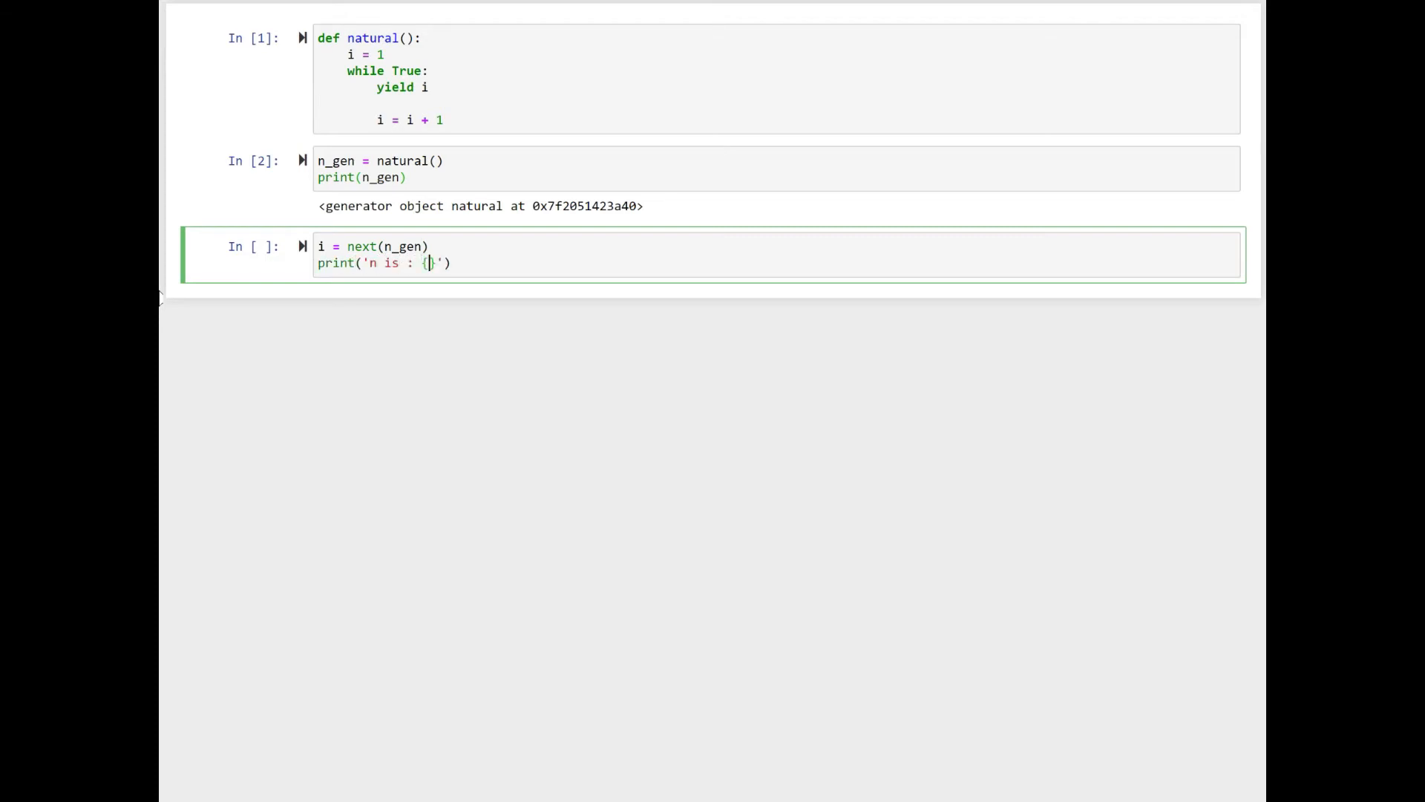
{"action": "type", "text": ".format(i"}
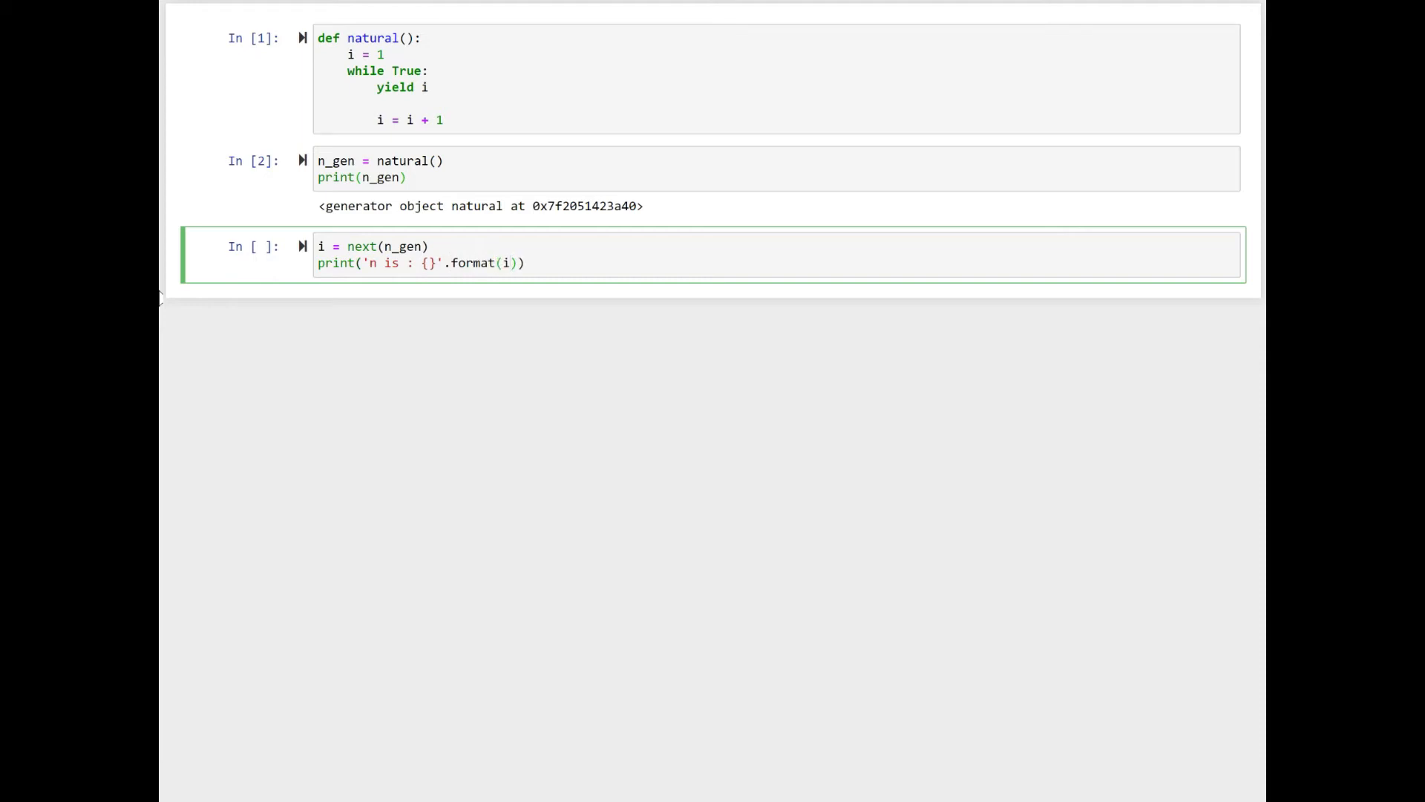
{"action": "key", "text": "shift+enter"}
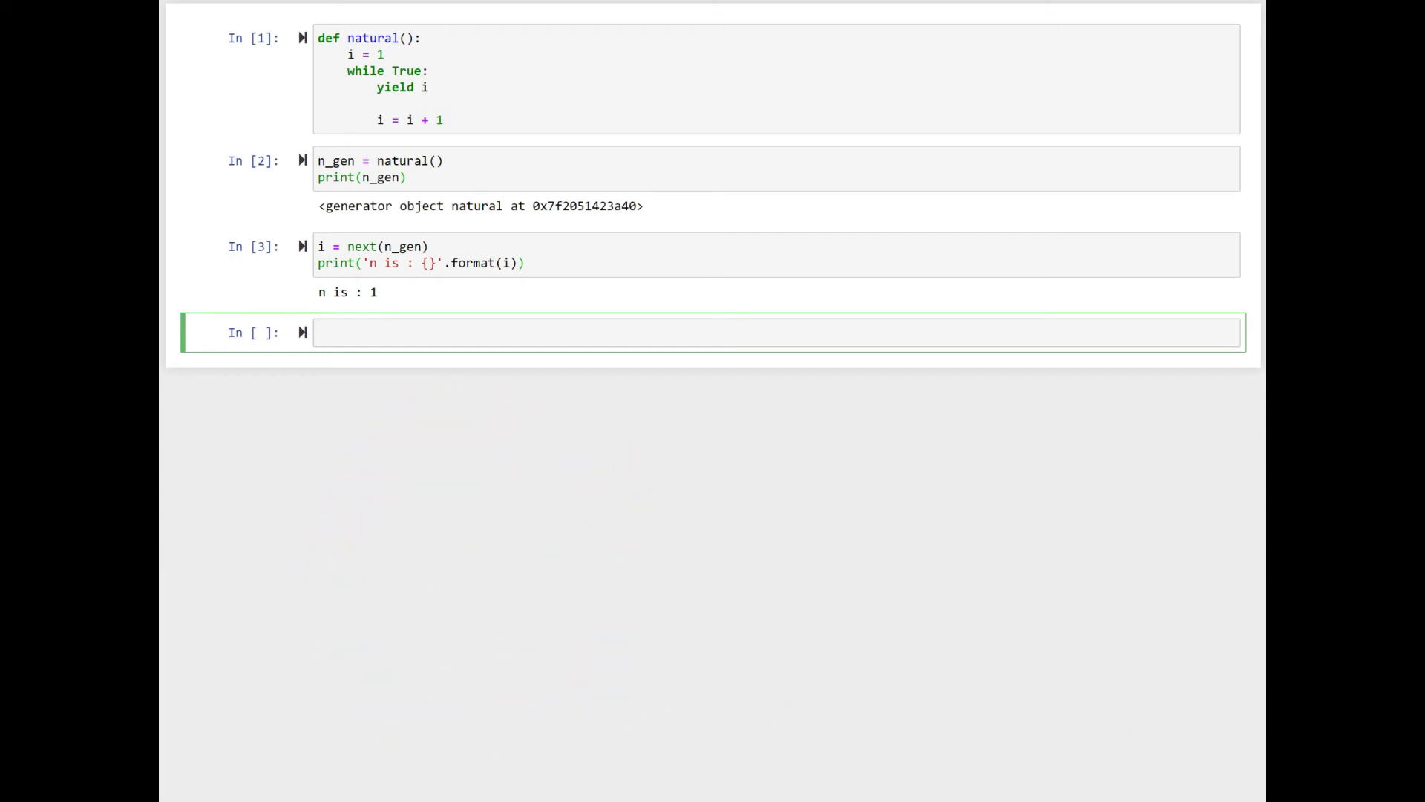
{"action": "left_click", "coordinate": [454, 331]}
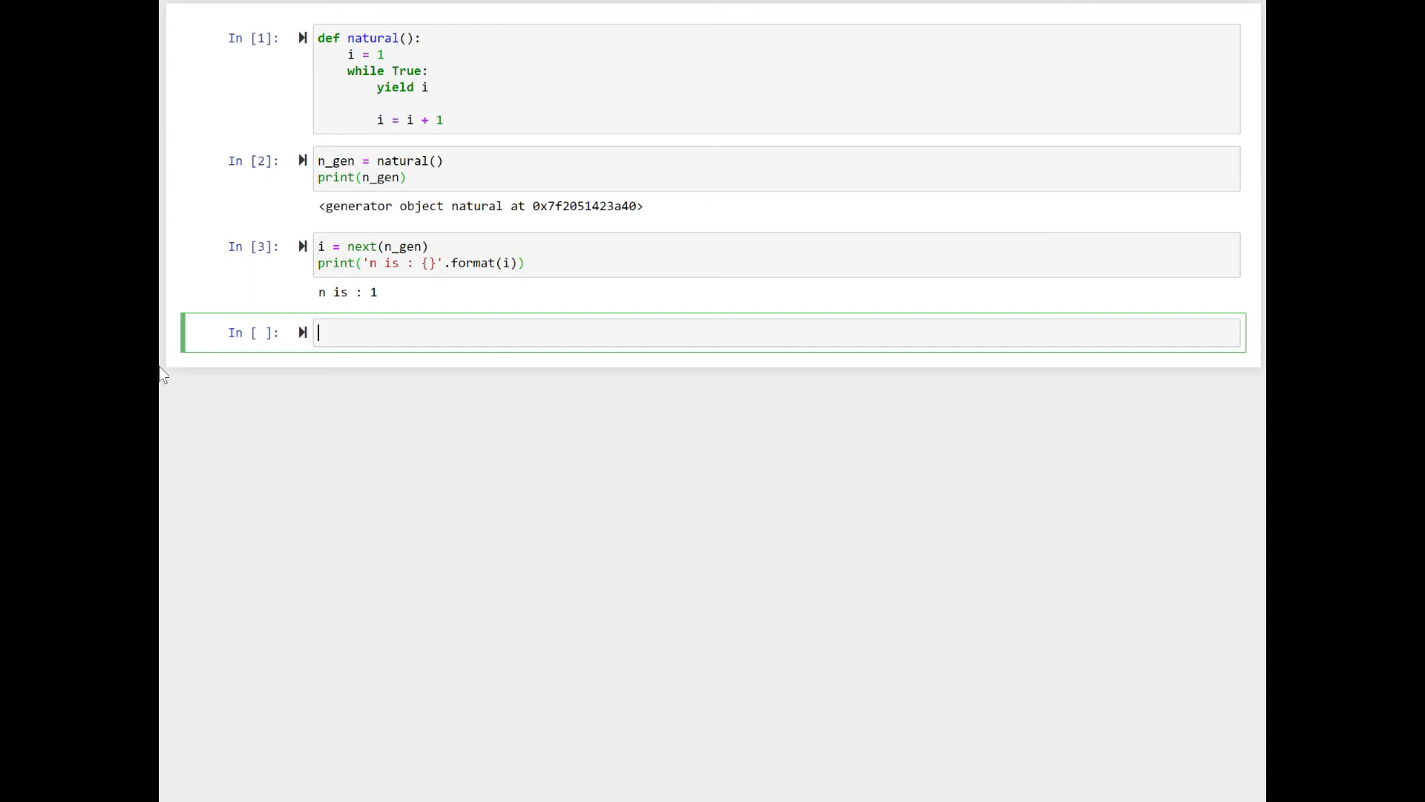
Repeat i = next(n_gen) with the formatted print to get n is : 2, starting the next cell with i.
{"action": "type", "text": "i = next"}
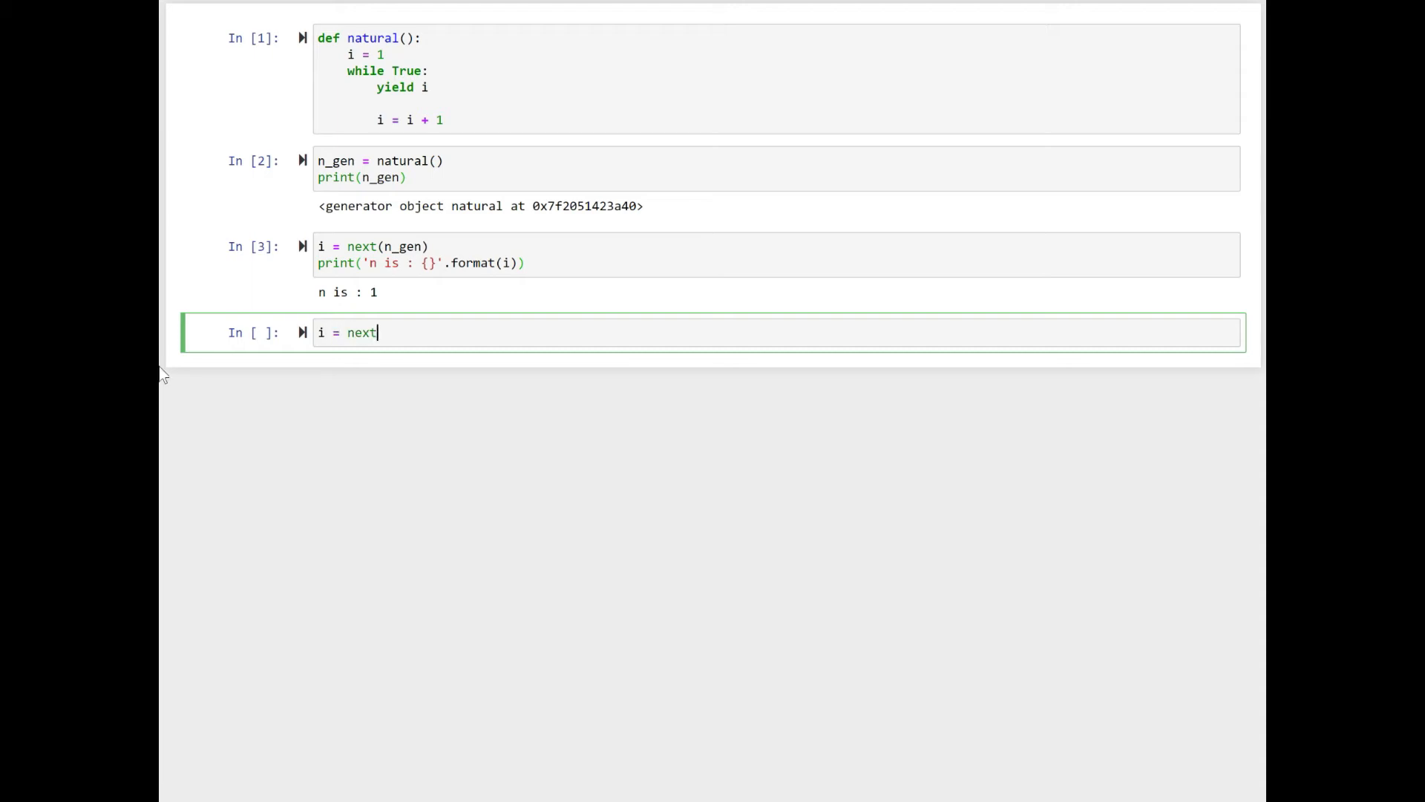
{"action": "type", "text": "(n"}
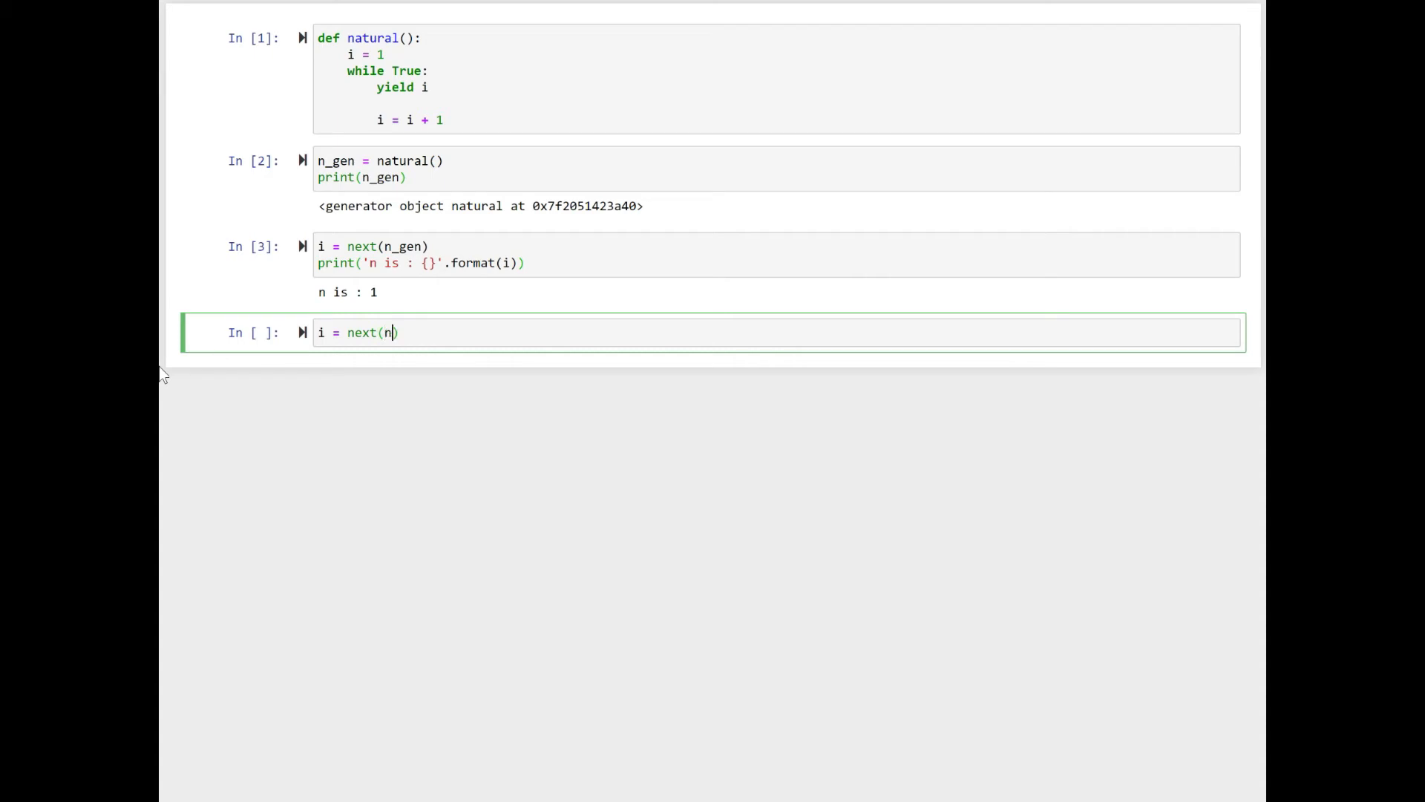
{"action": "type", "text": "_gen"}
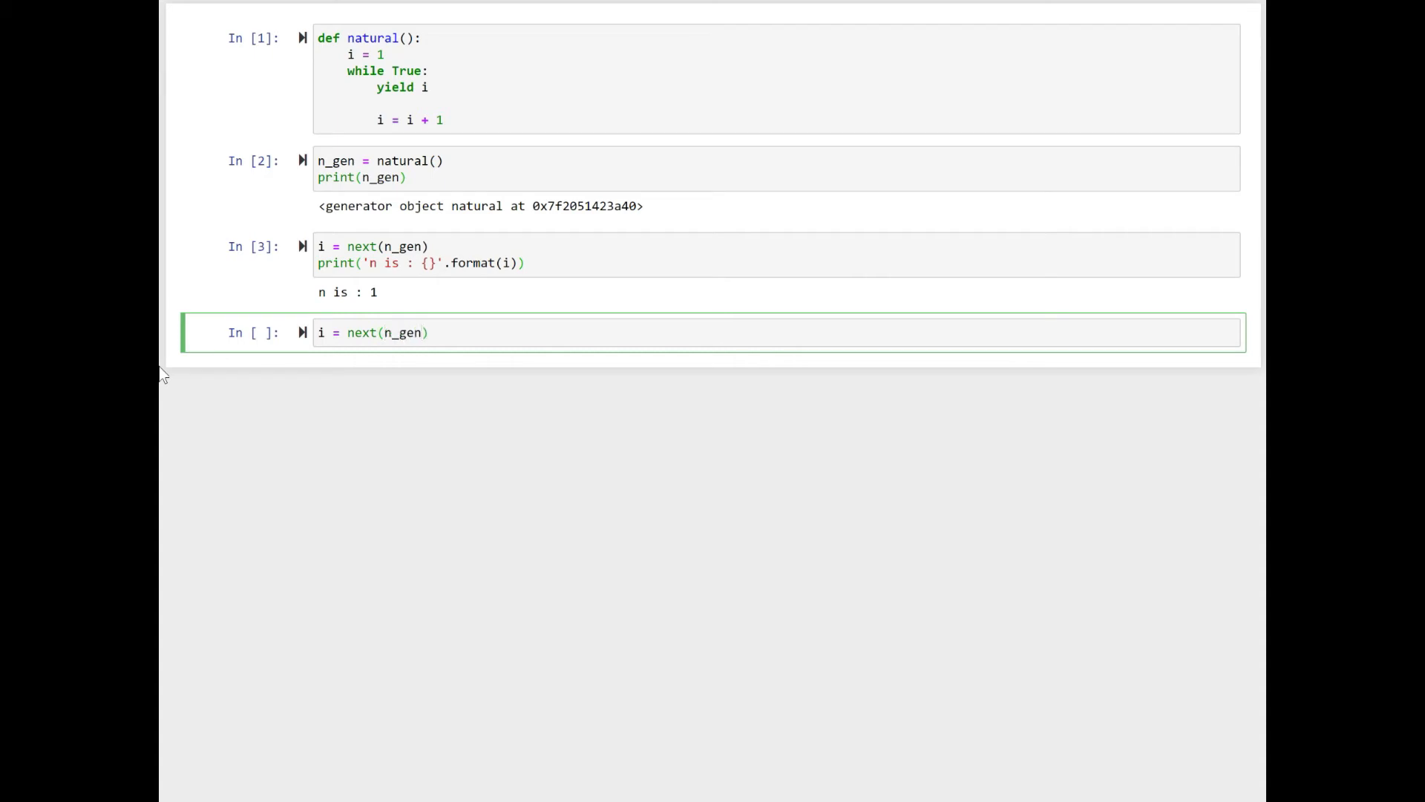
{"action": "type", "text": "pri"}
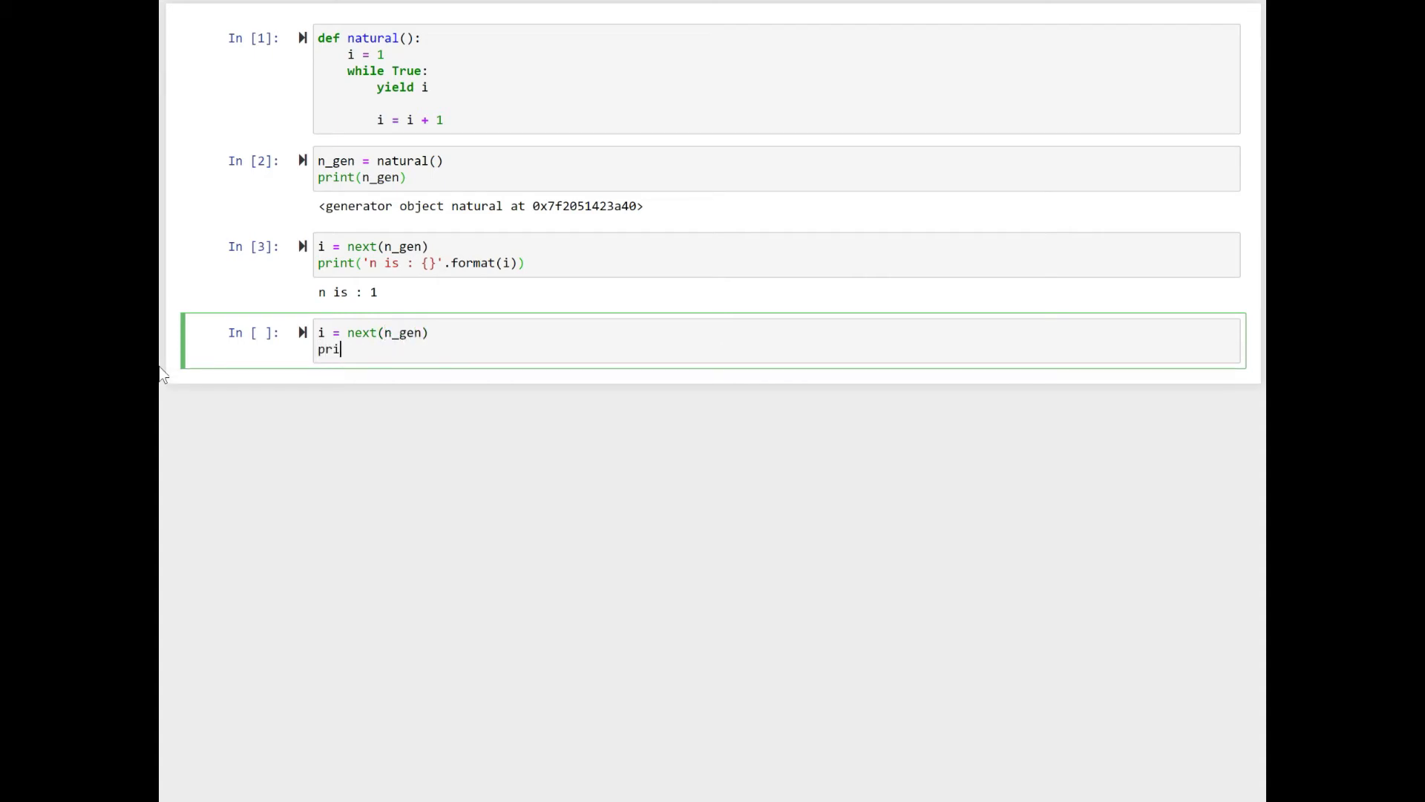
{"action": "type", "text": "nt('n is '"}
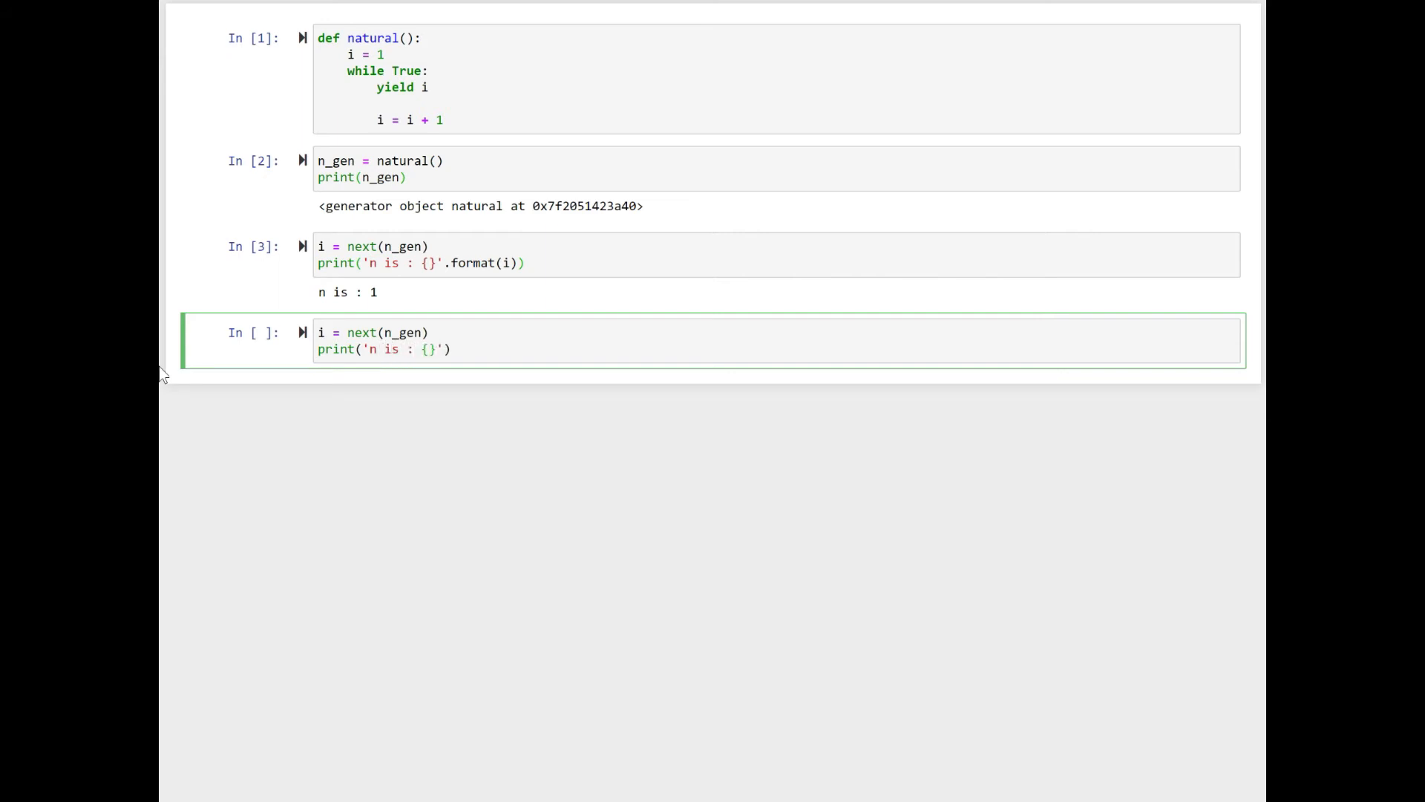
{"action": "type", "text": ".format("}
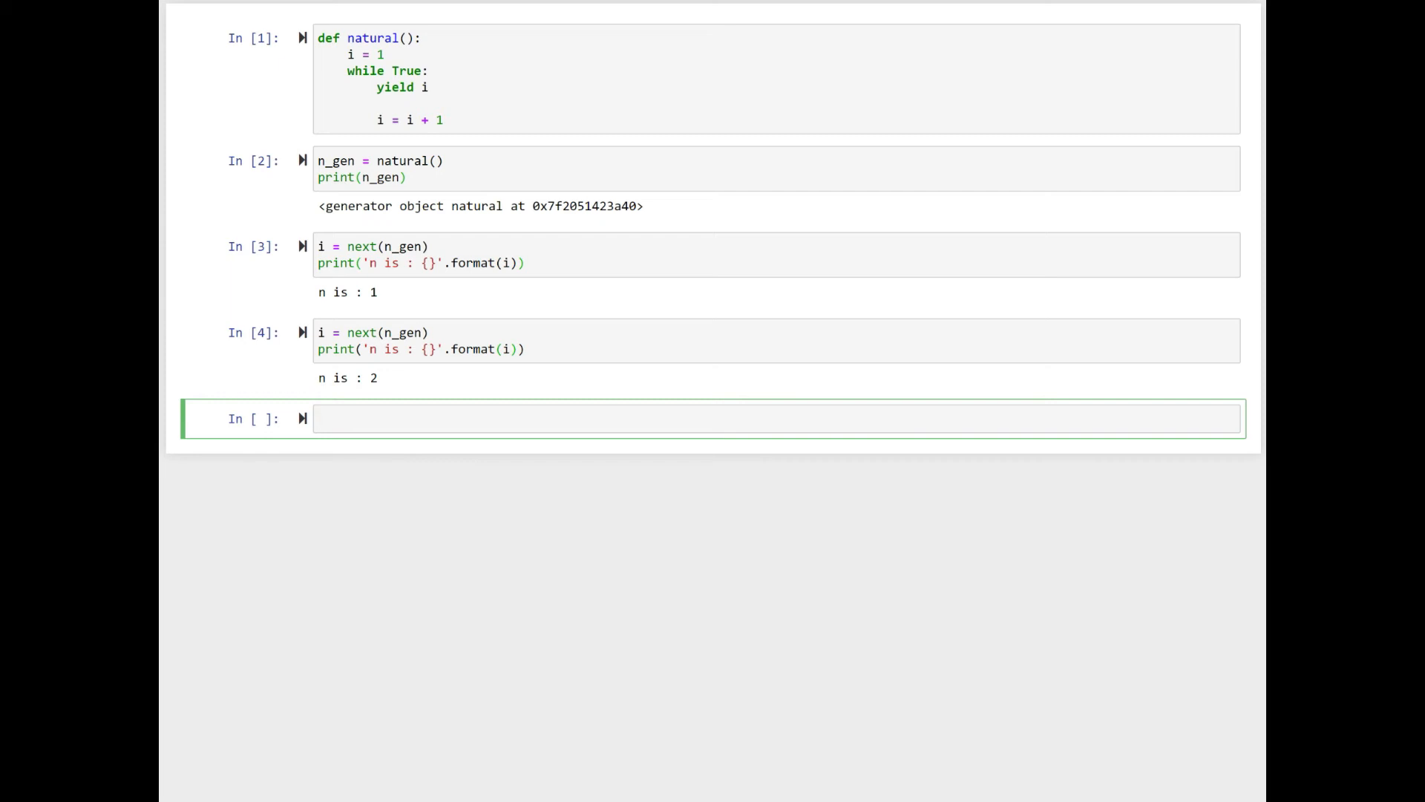
{"action": "type", "text": "i ="}
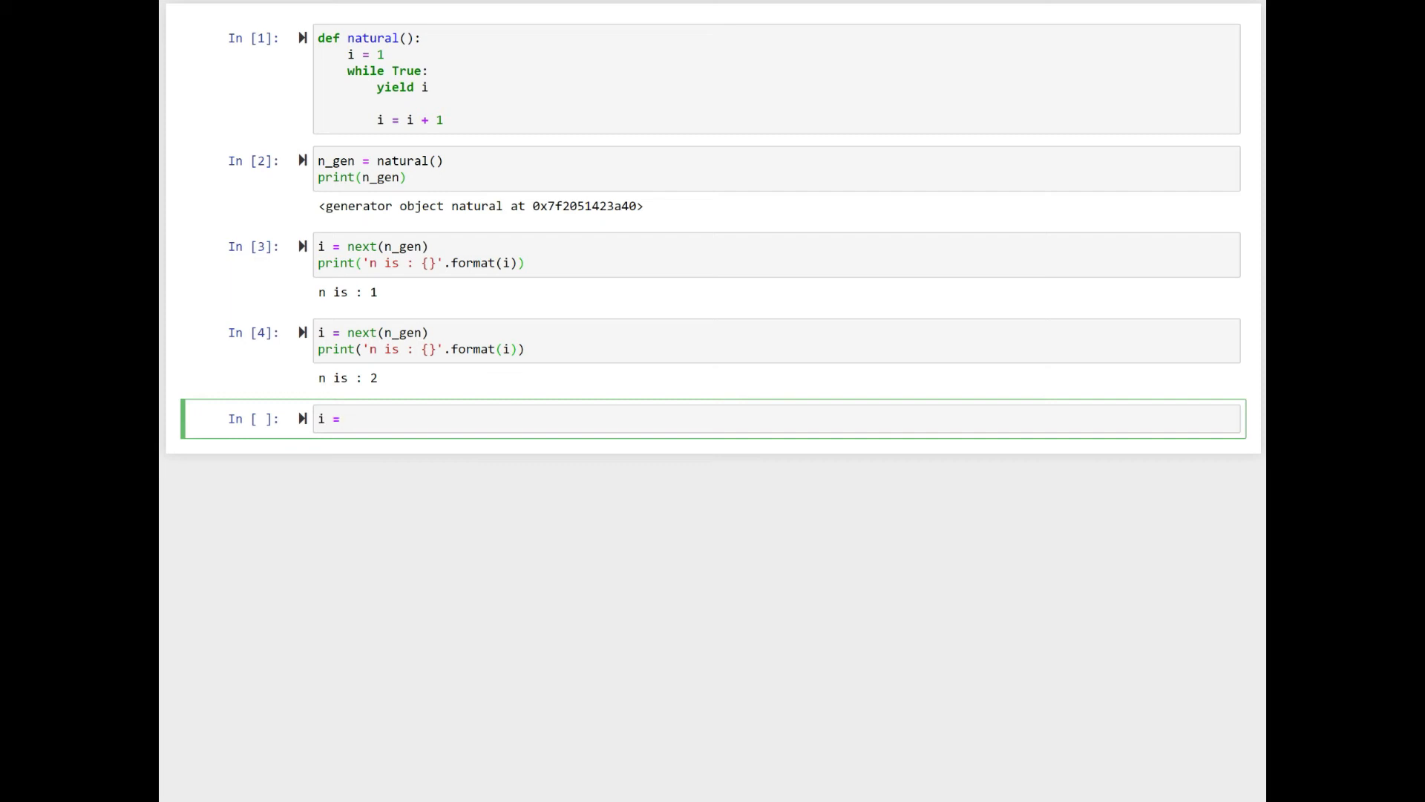
Complete the third i = next(n_gen) cell with print('n is : {}'.format(i)) giving n is : 3, then begin a for line.
{"action": "type", "text": "next(n"}
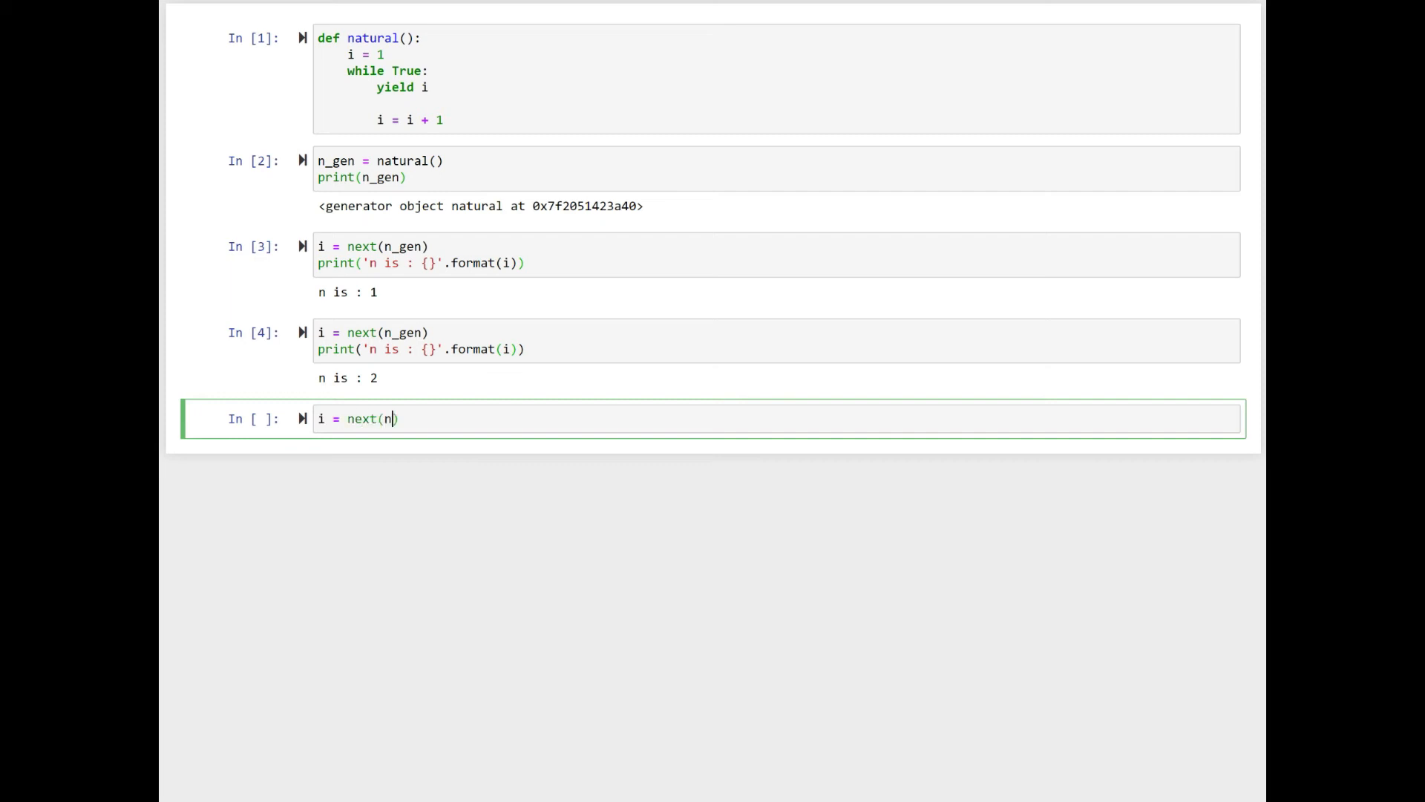
{"action": "type", "text": "_gen"}
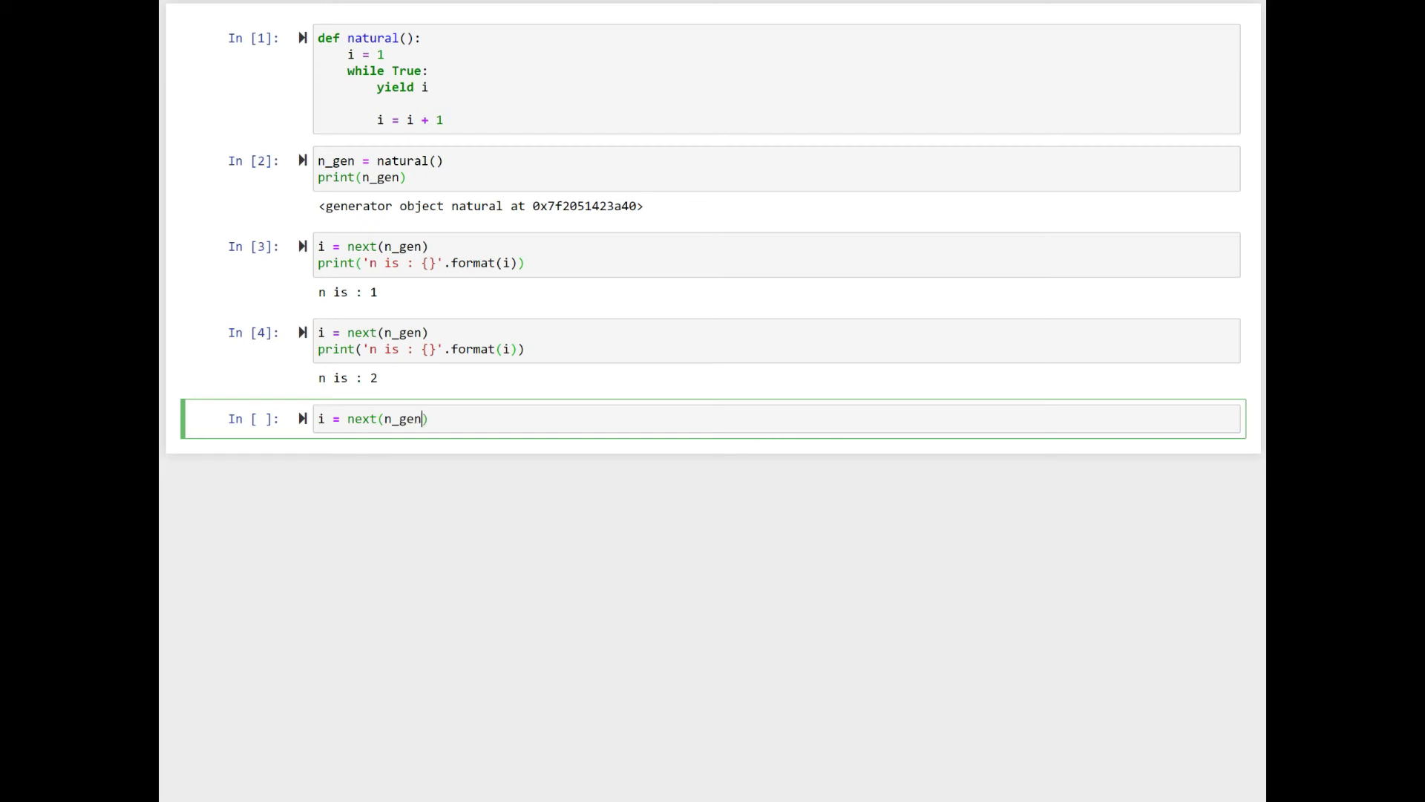
{"action": "type", "text": "p"}
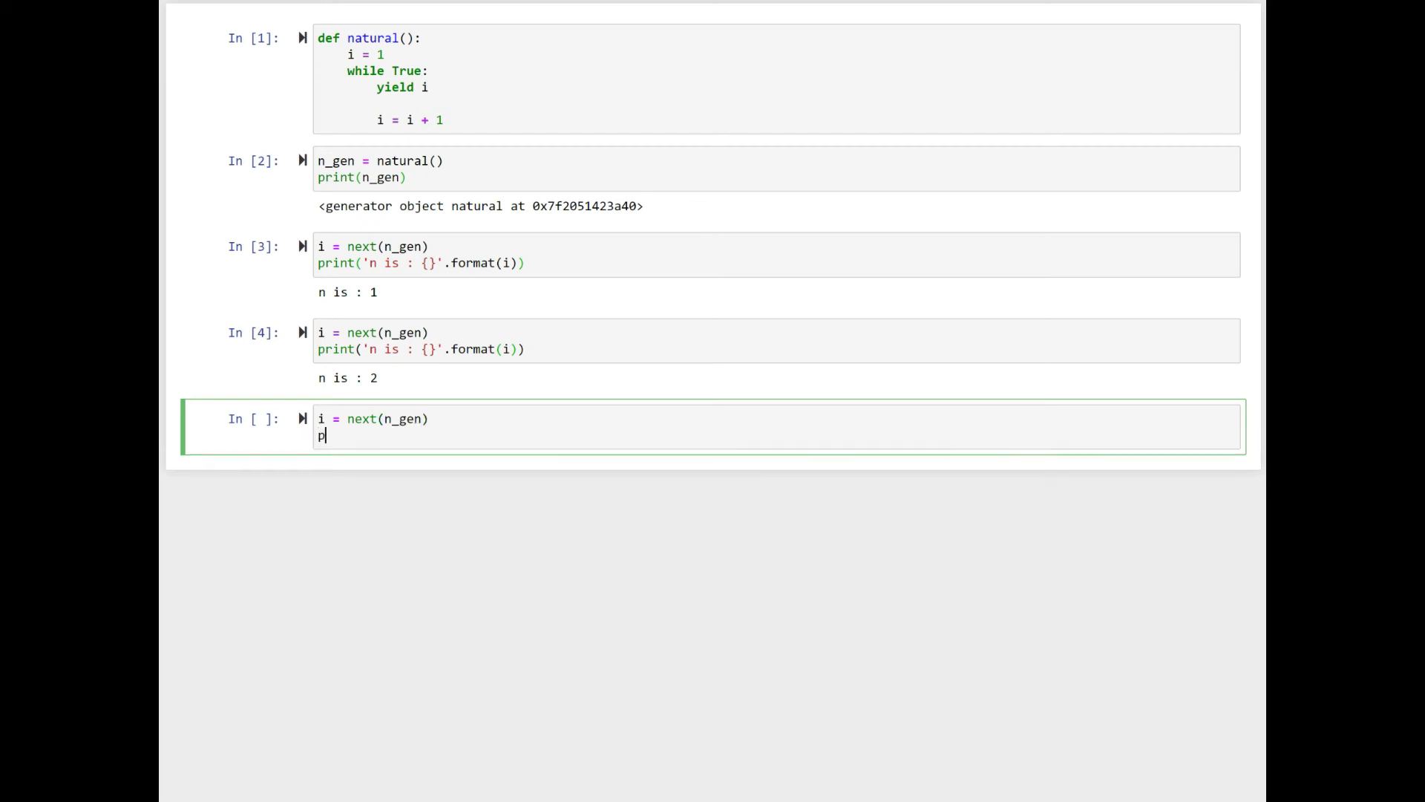
{"action": "type", "text": "rint("}
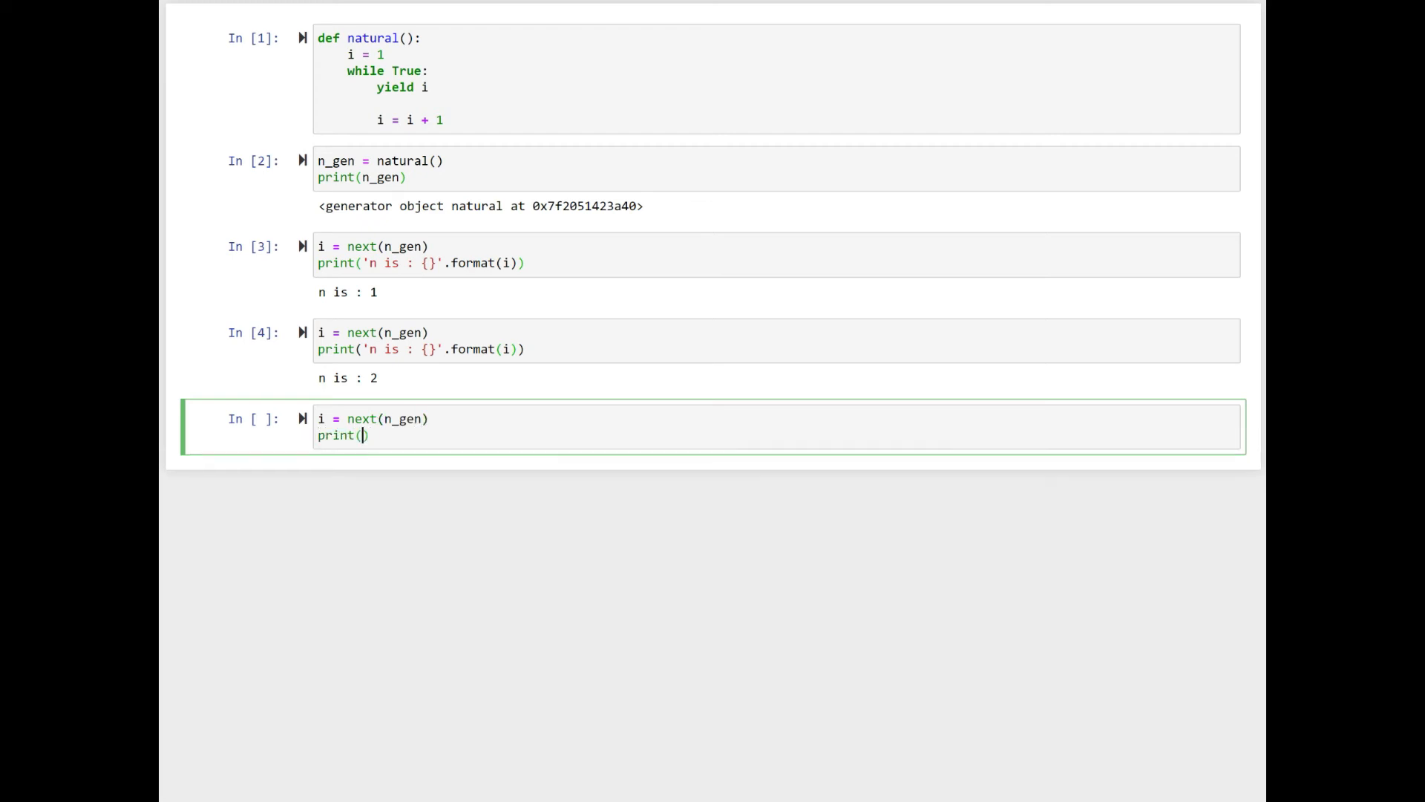
{"action": "type", "text": "'n i"}
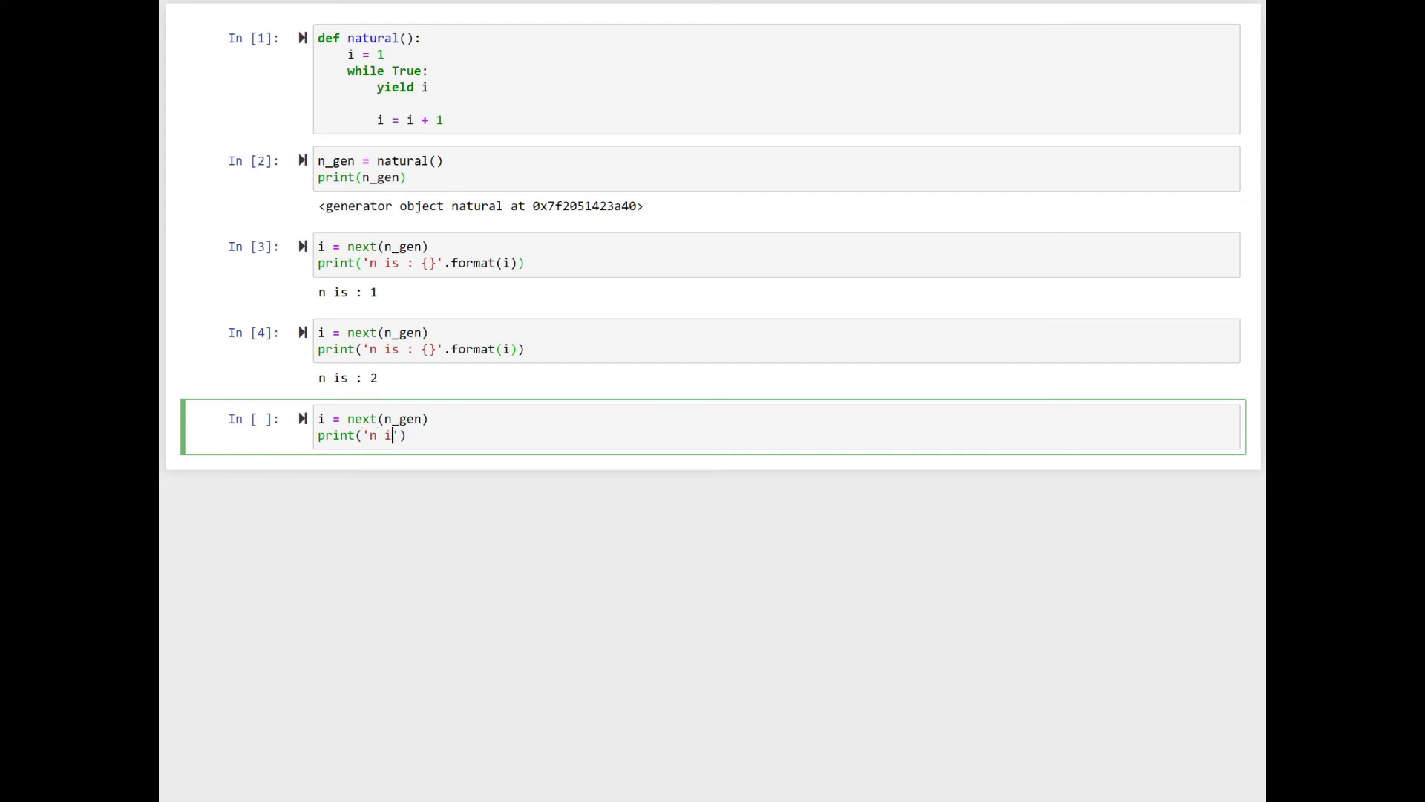
{"action": "type", "text": "s : {}"}
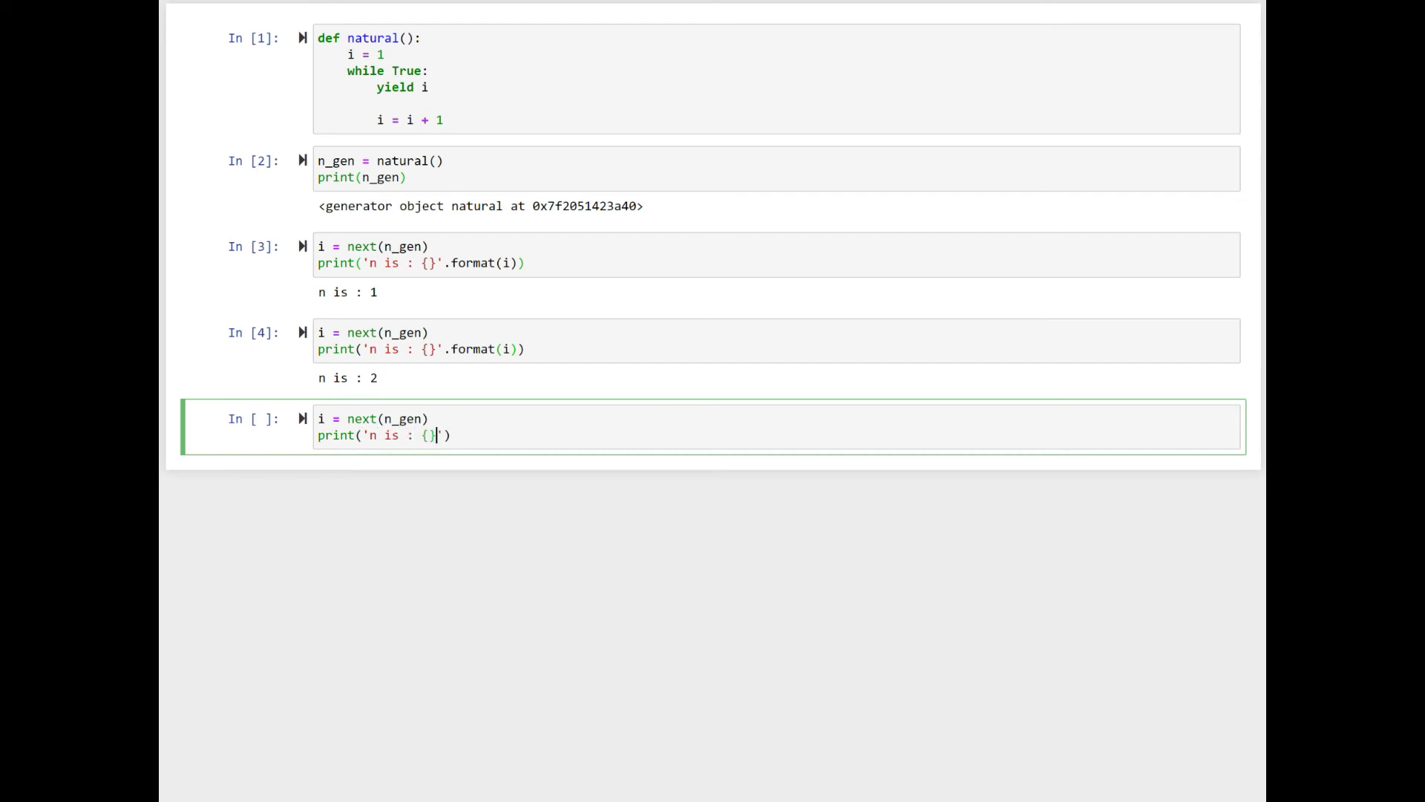
{"action": "type", "text": "."}
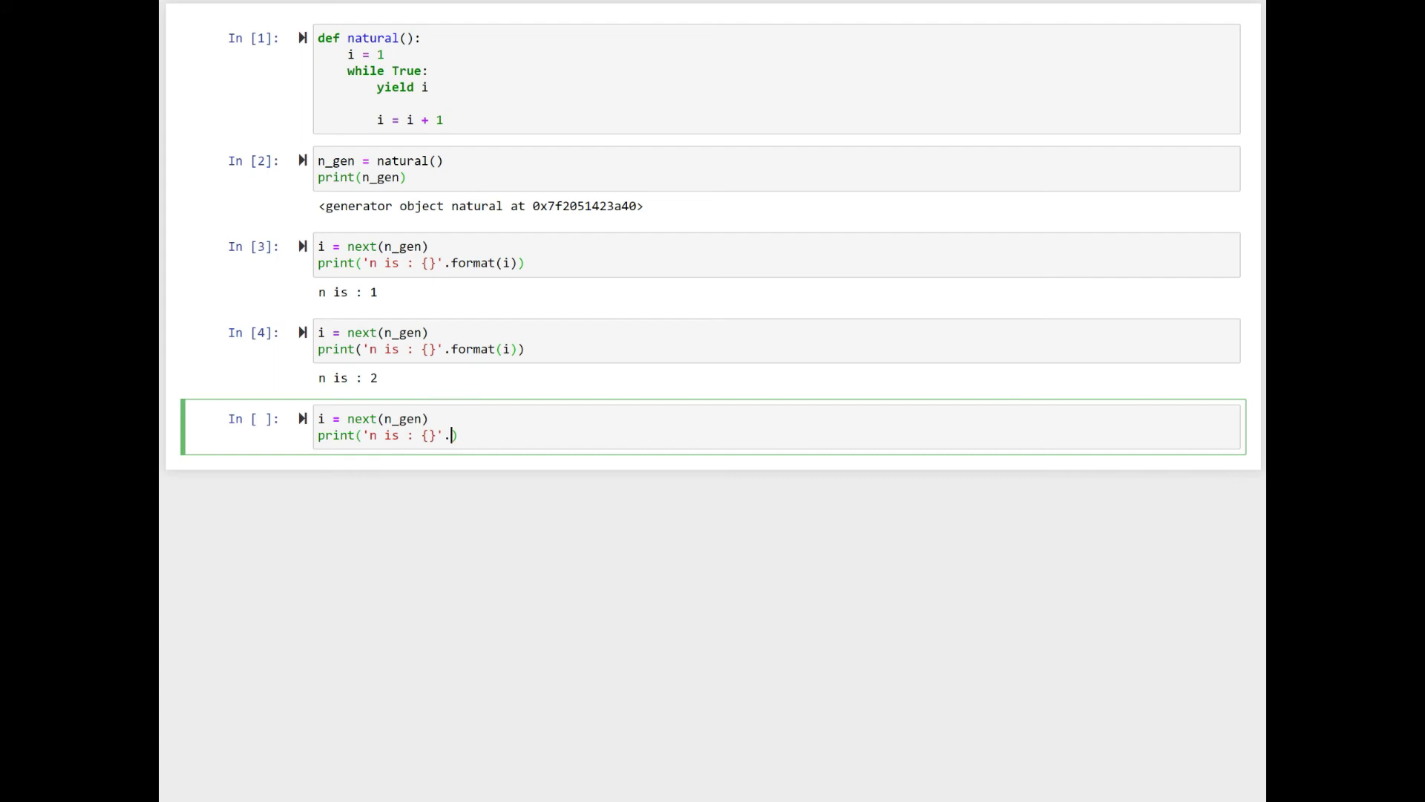
{"action": "type", "text": "format"}
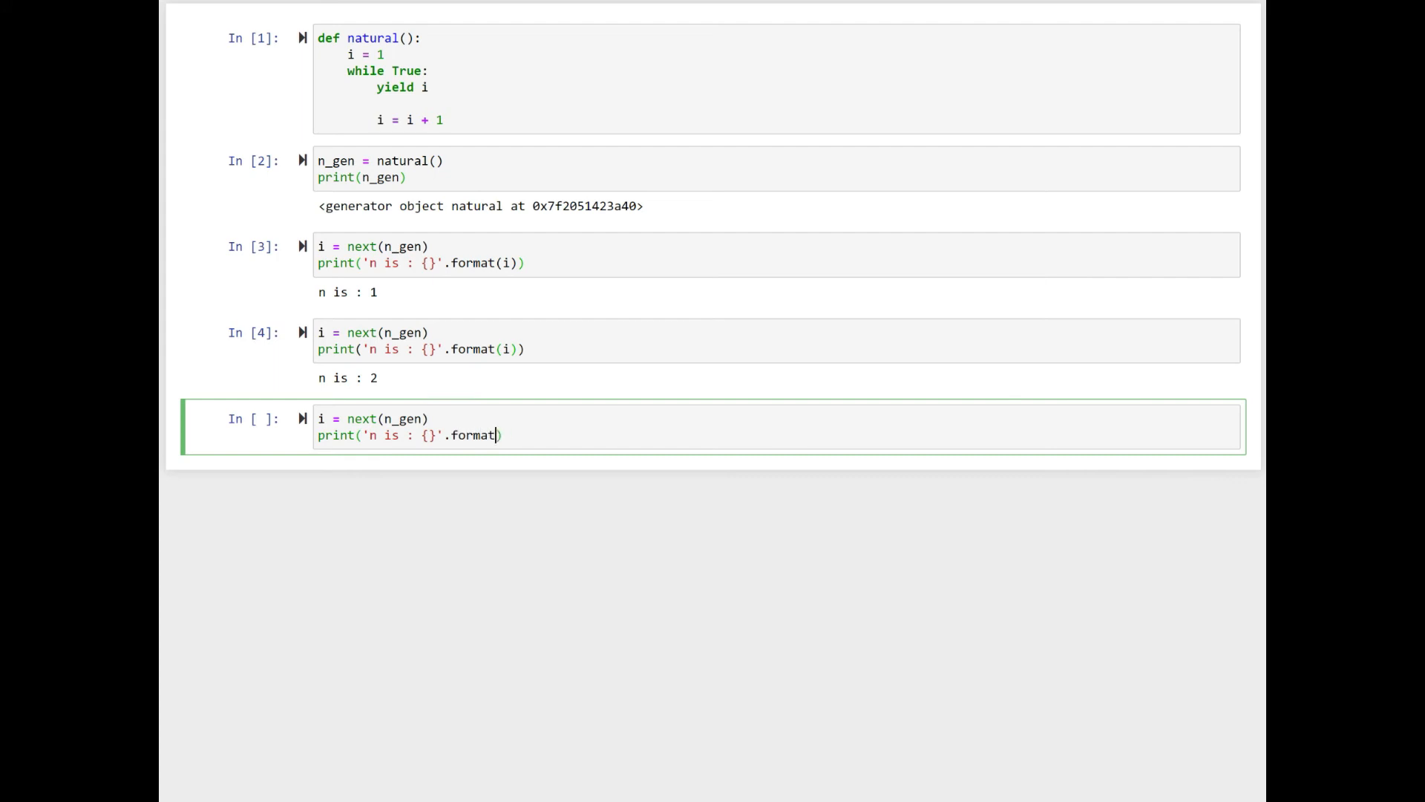
{"action": "type", "text": "i)"}
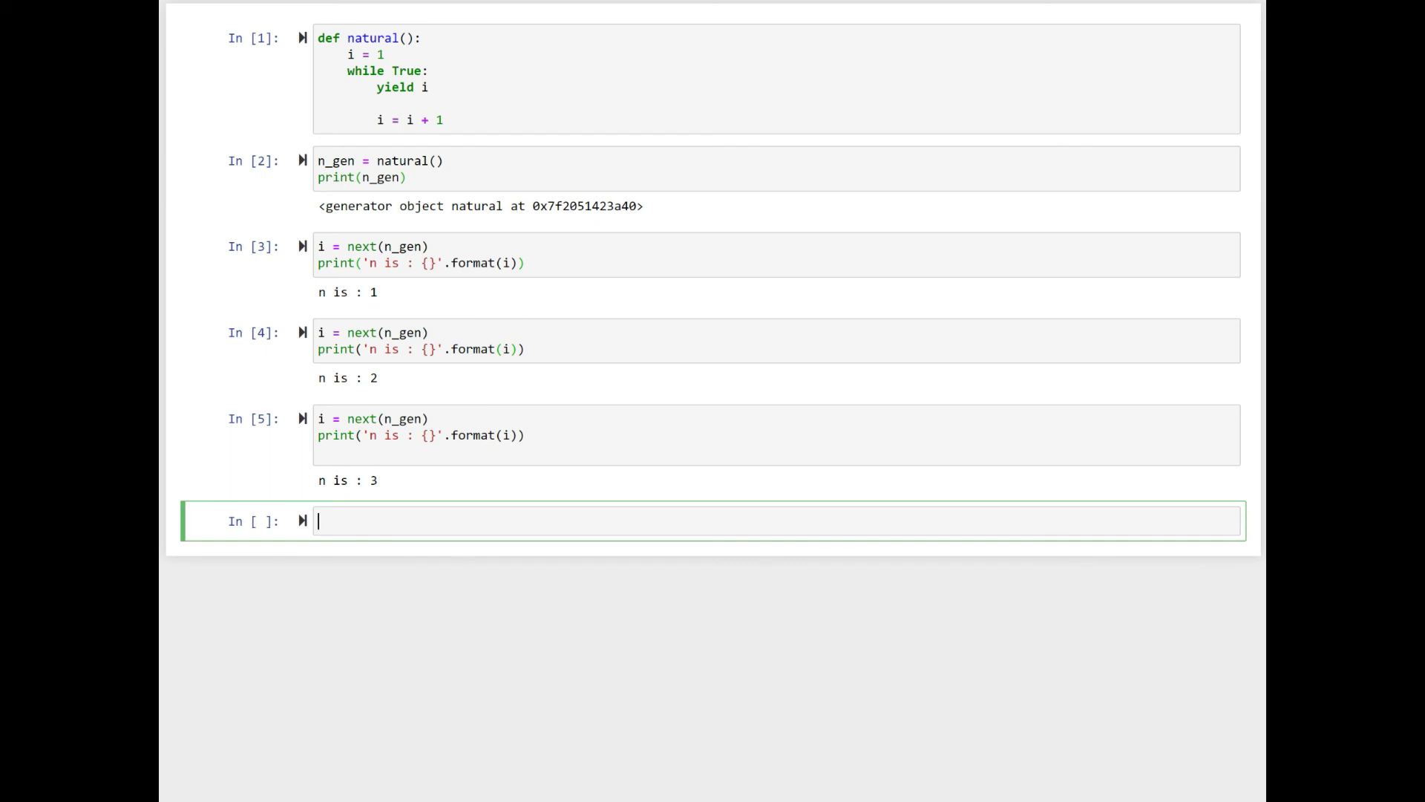
{"action": "type", "text": "for i i"}
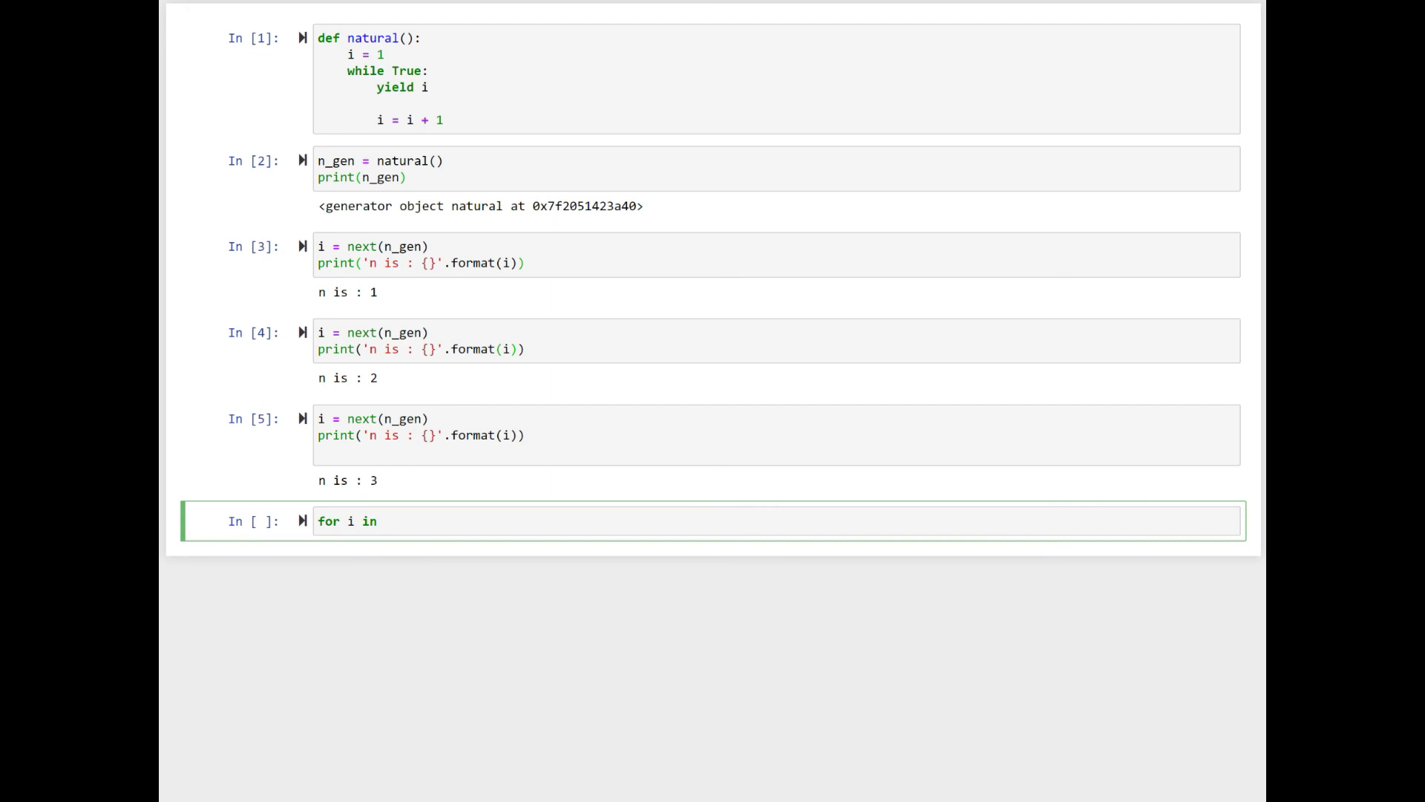
Write for i in natural(): with if i > 20: break inside the loop.
{"action": "type", "text": "natural():"}
{"action": "type", "text": "i"}
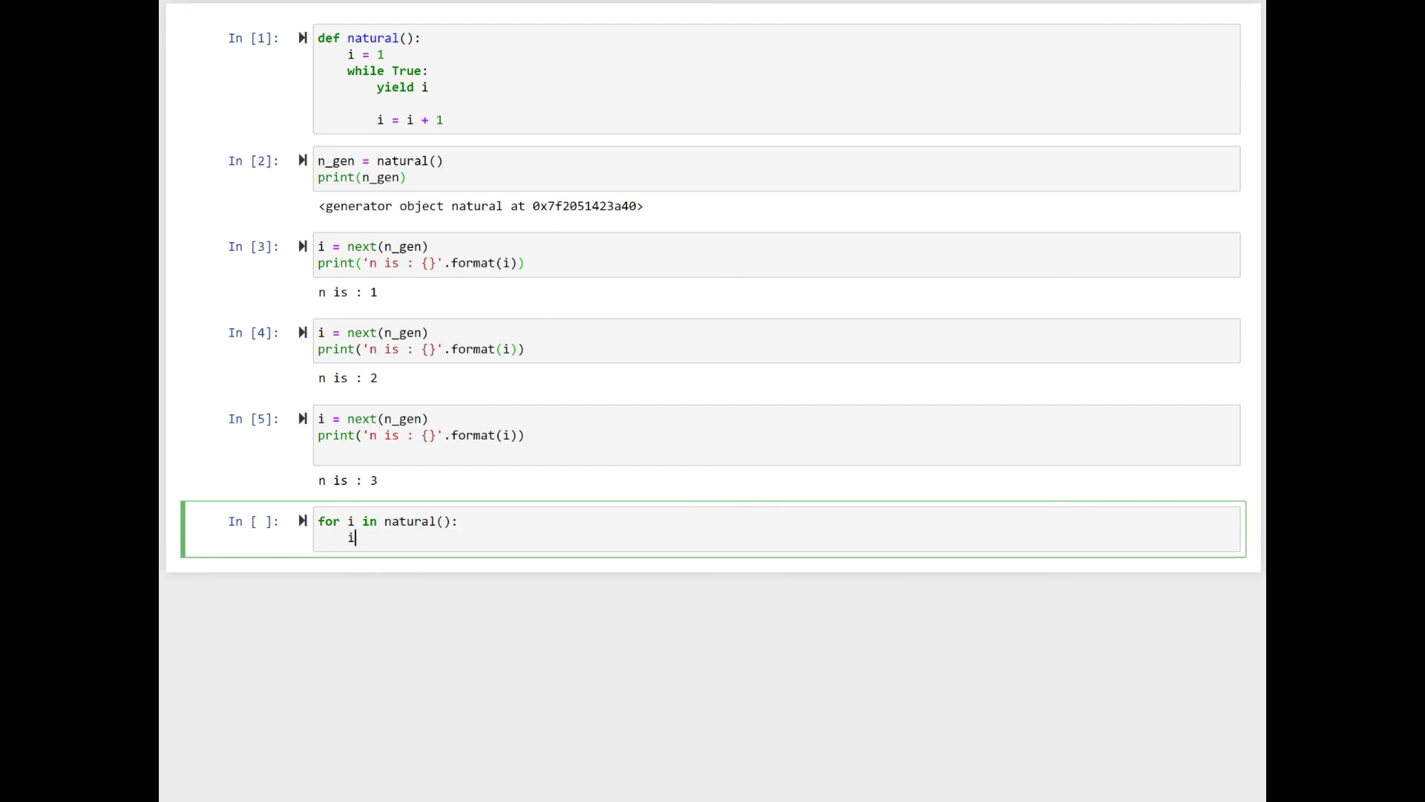
{"action": "type", "text": "f i > 20"}
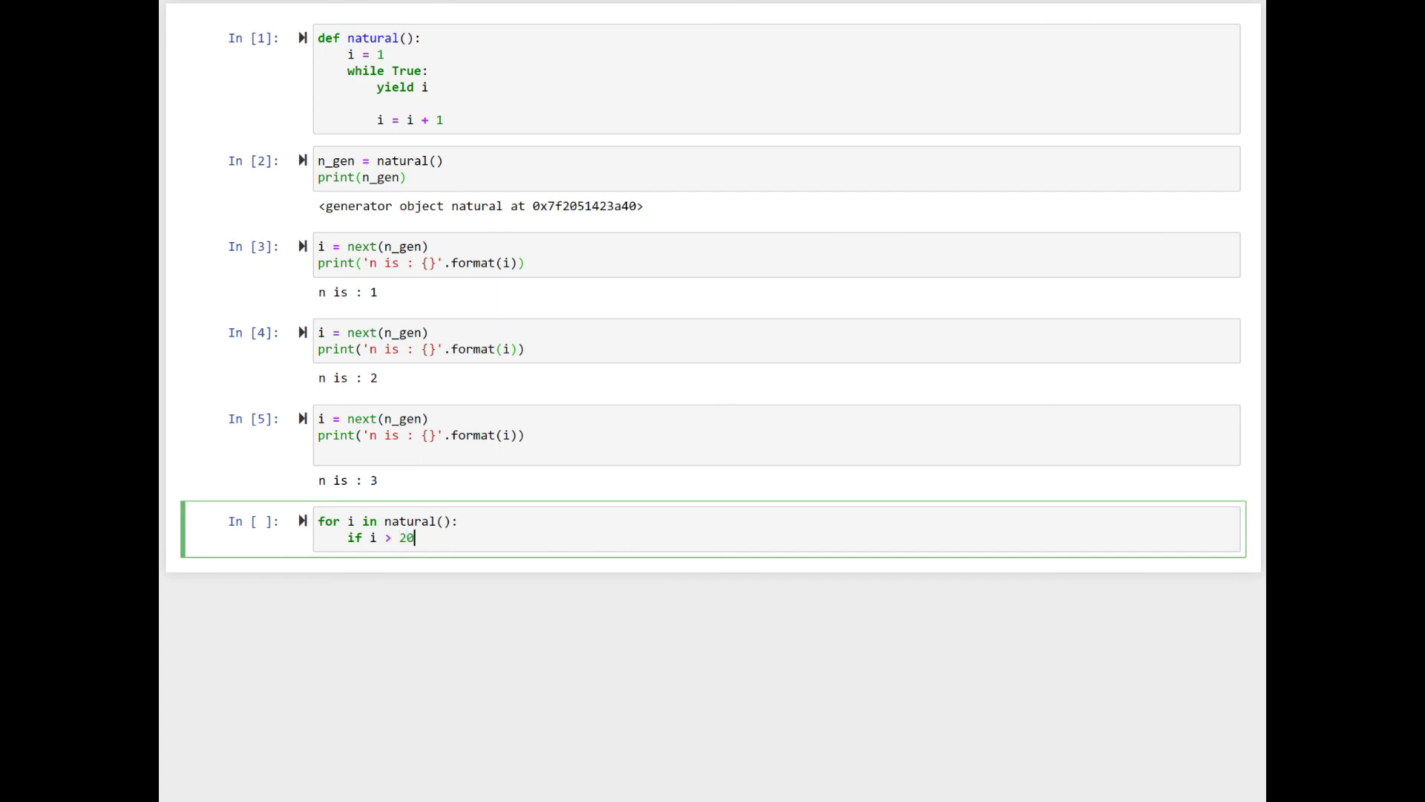
{"action": "type", "text": ":"}
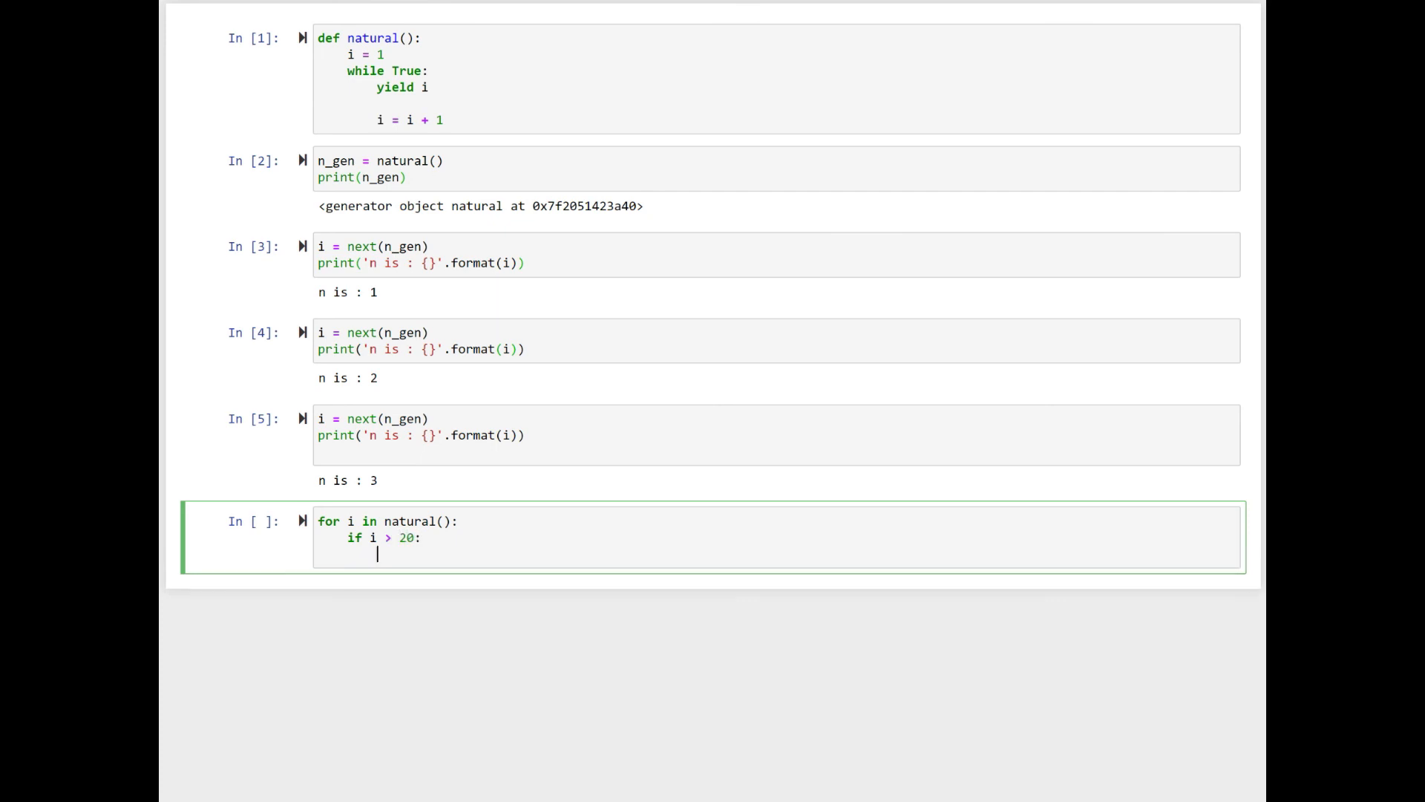
{"action": "type", "text": "break"}
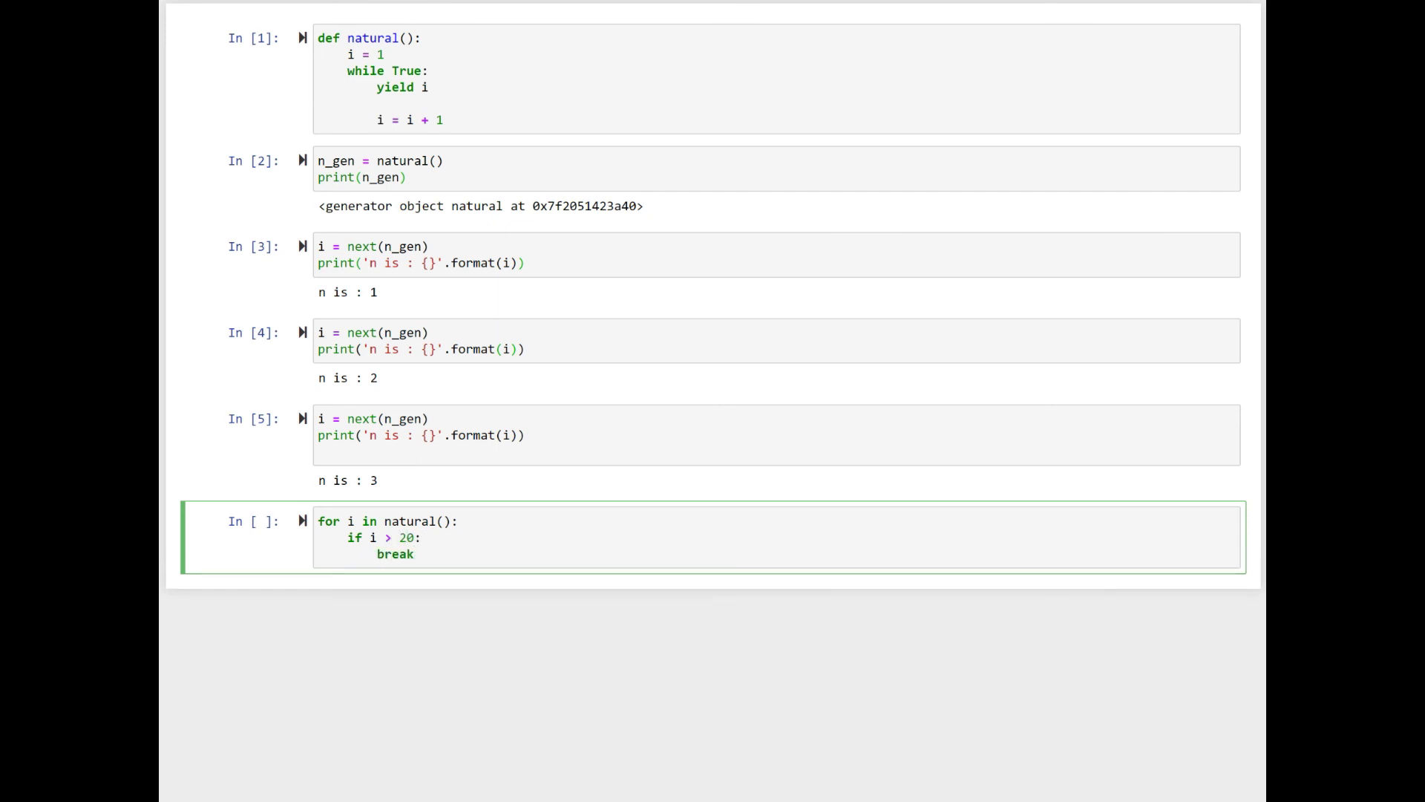